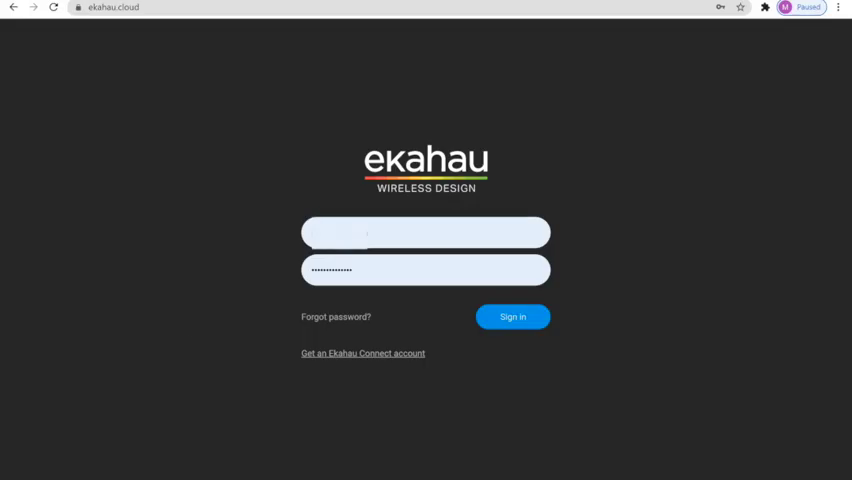
{"action": "mouse_move", "coordinate": [192, 331]}
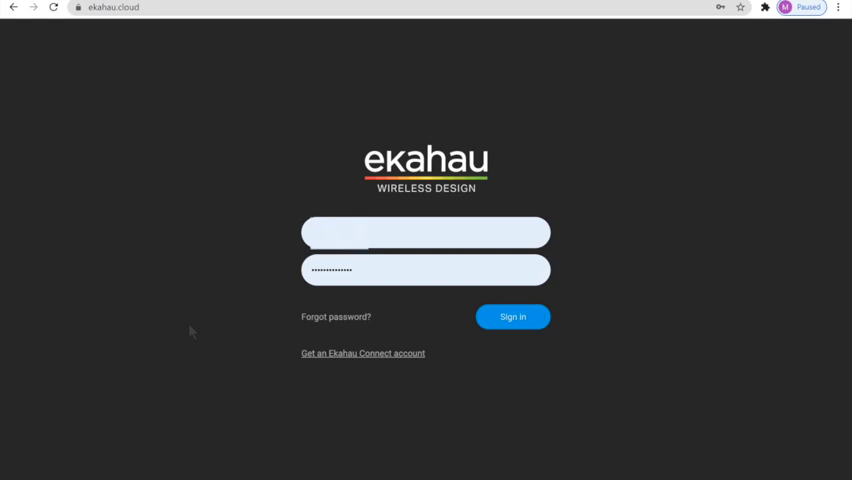
{"action": "mouse_move", "coordinate": [175, 222]}
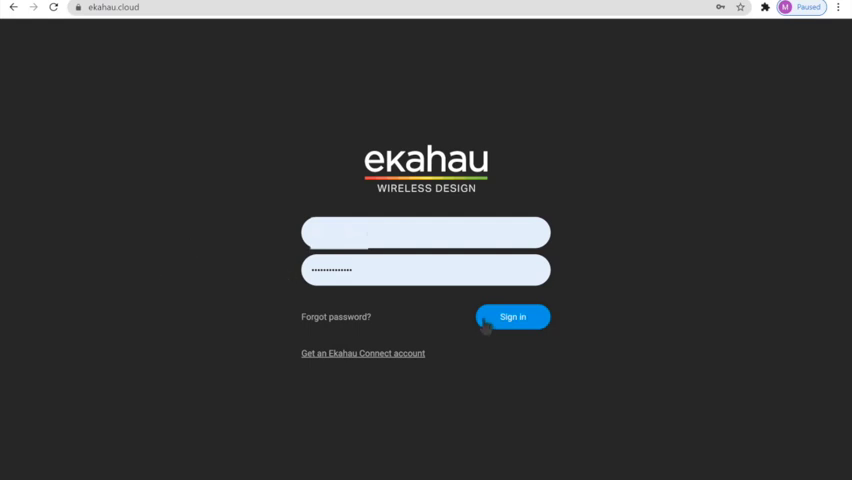
Step: Sign in to Ekahau Cloud and scroll to the first page of five projects
{"action": "left_click", "coordinate": [512, 317]}
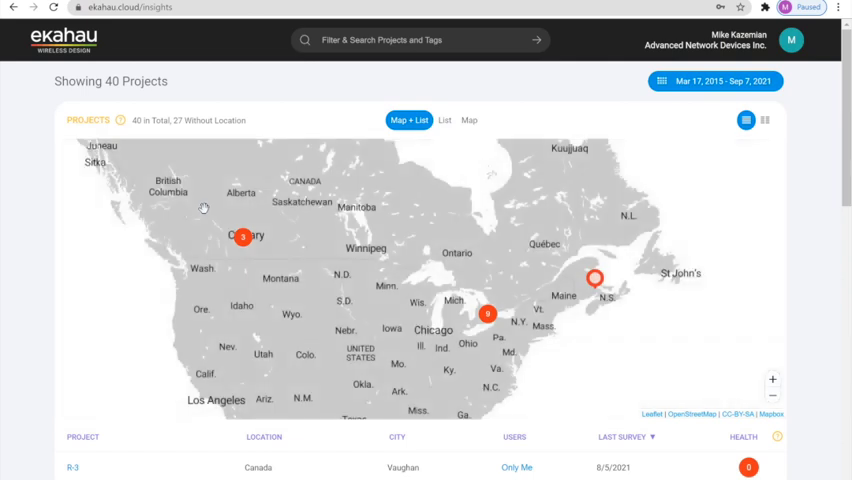
{"action": "mouse_move", "coordinate": [114, 227]}
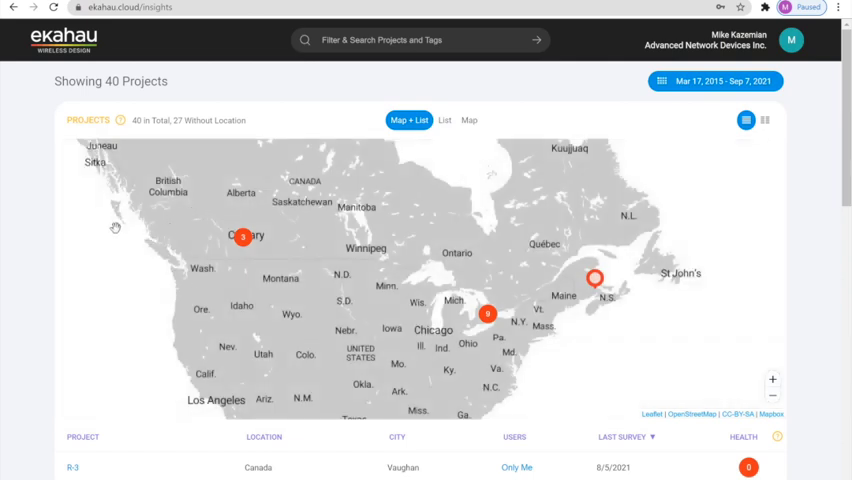
{"action": "mouse_move", "coordinate": [147, 281]}
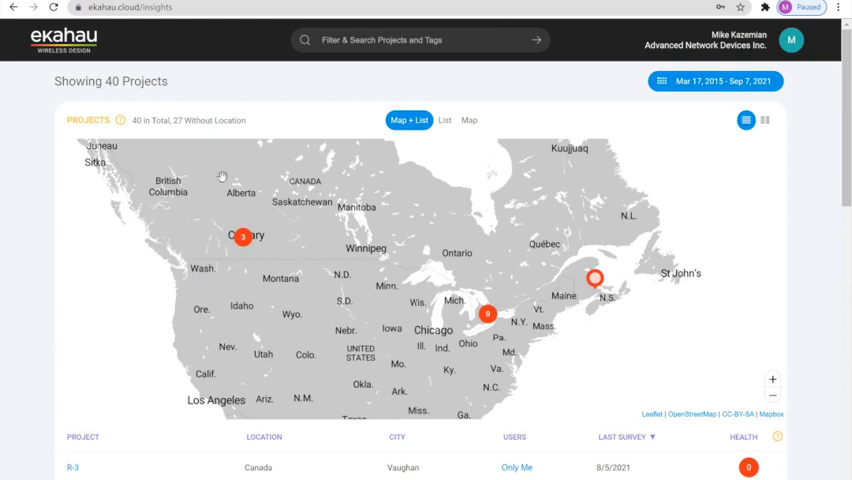
{"action": "scroll", "scroll_direction": "down", "scroll_amount": 3}
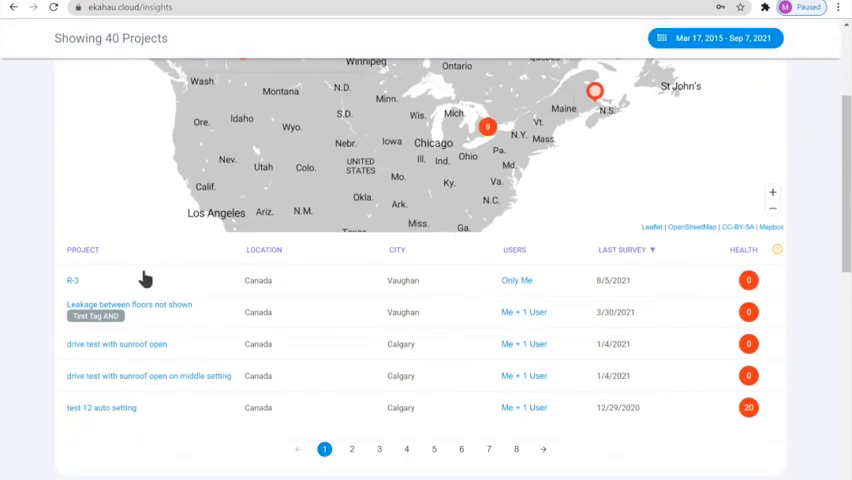
{"action": "mouse_move", "coordinate": [278, 298]}
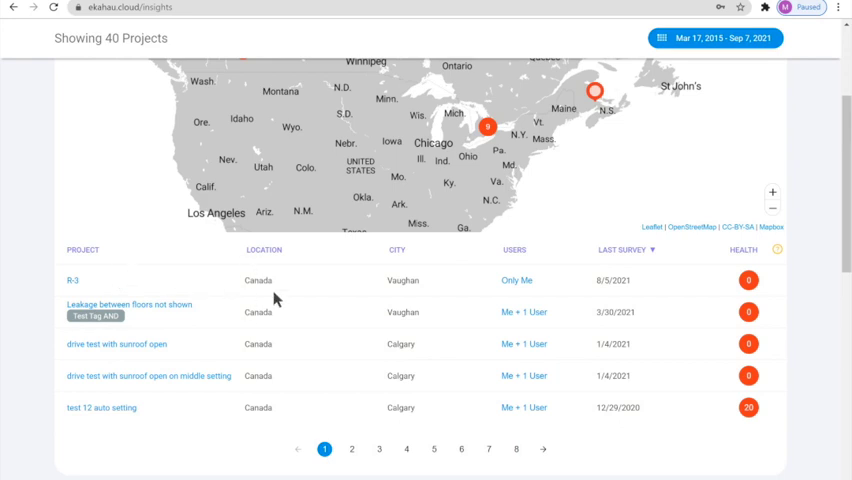
{"action": "mouse_move", "coordinate": [505, 262]}
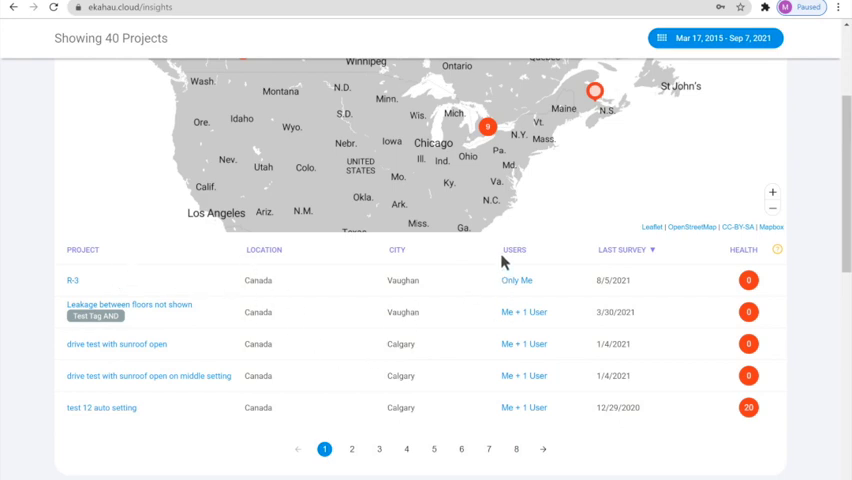
{"action": "mouse_move", "coordinate": [627, 268]}
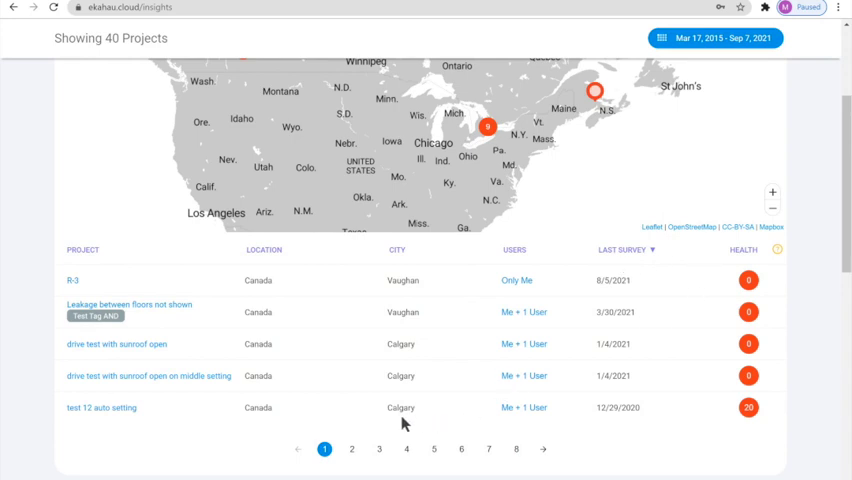
{"action": "scroll", "scroll_direction": "down", "scroll_amount": 3}
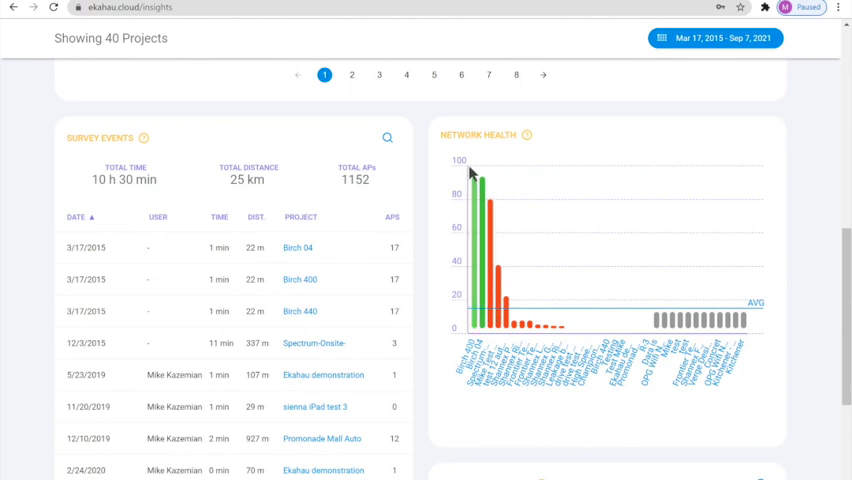
{"action": "mouse_move", "coordinate": [490, 157]}
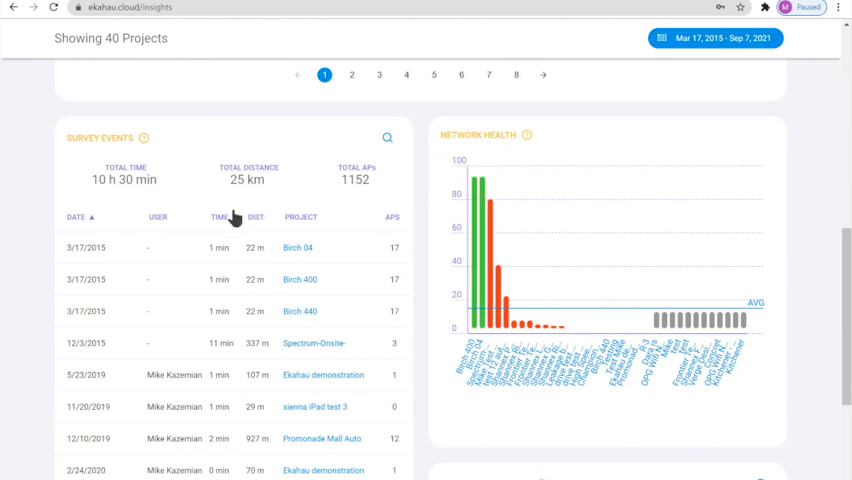
{"action": "mouse_move", "coordinate": [82, 160]}
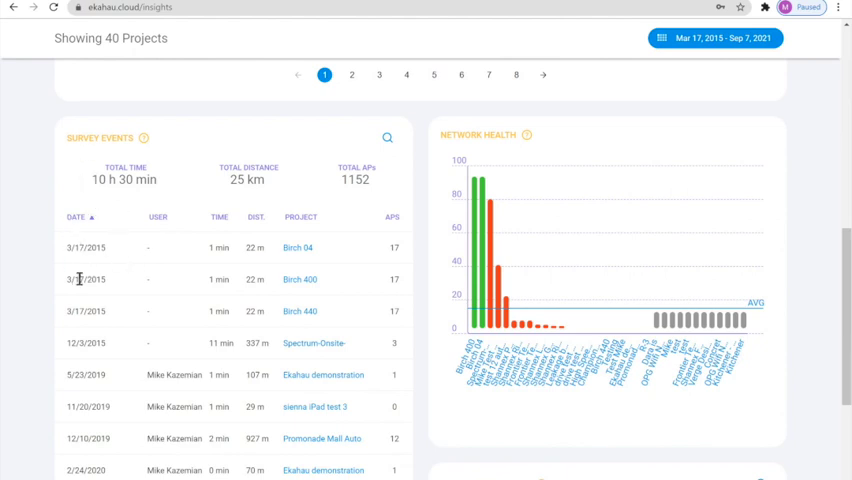
{"action": "mouse_move", "coordinate": [193, 343]}
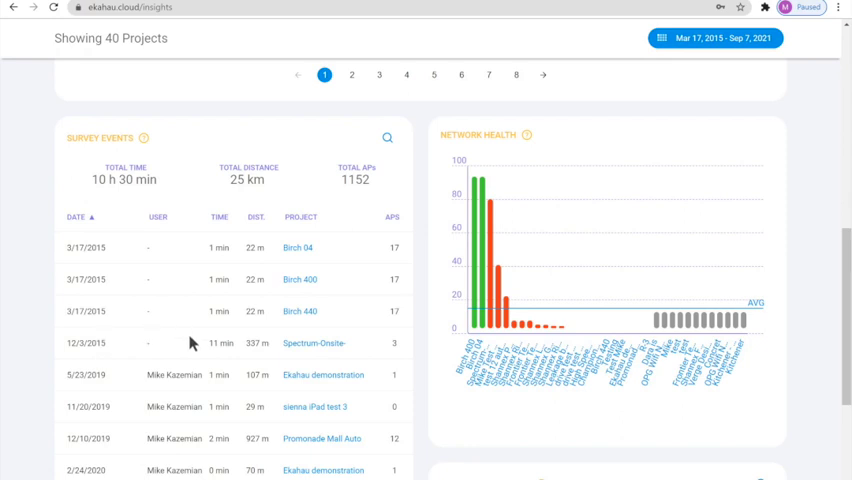
{"action": "mouse_move", "coordinate": [278, 260]}
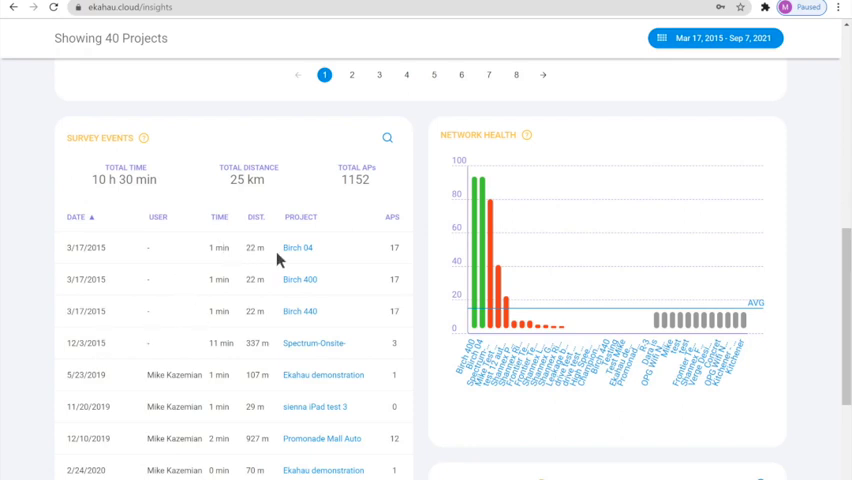
{"action": "mouse_move", "coordinate": [322, 243]}
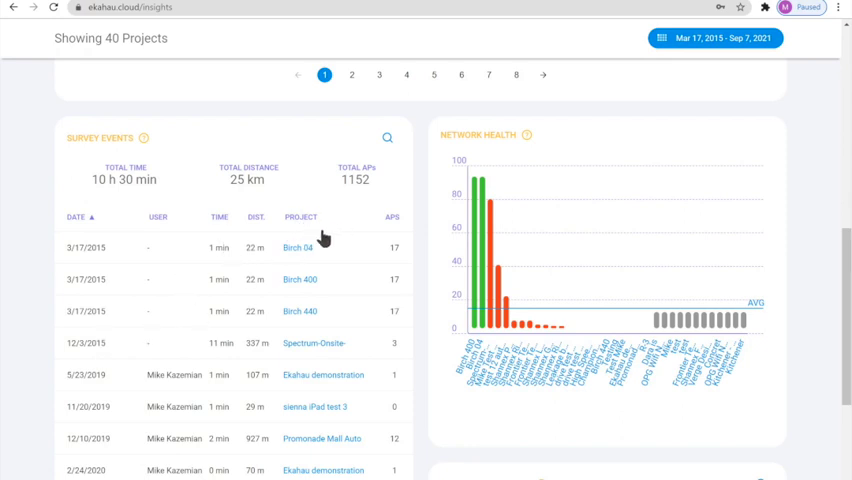
{"action": "mouse_move", "coordinate": [368, 275]}
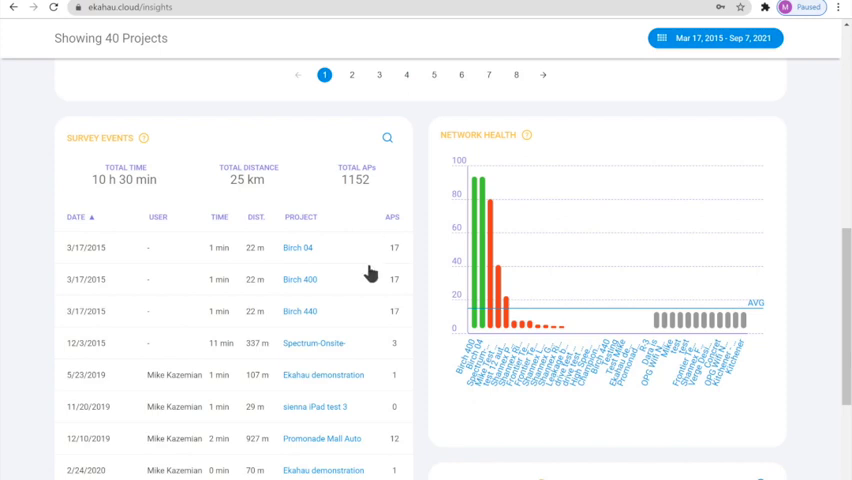
{"action": "scroll", "scroll_direction": "down", "scroll_amount": 3}
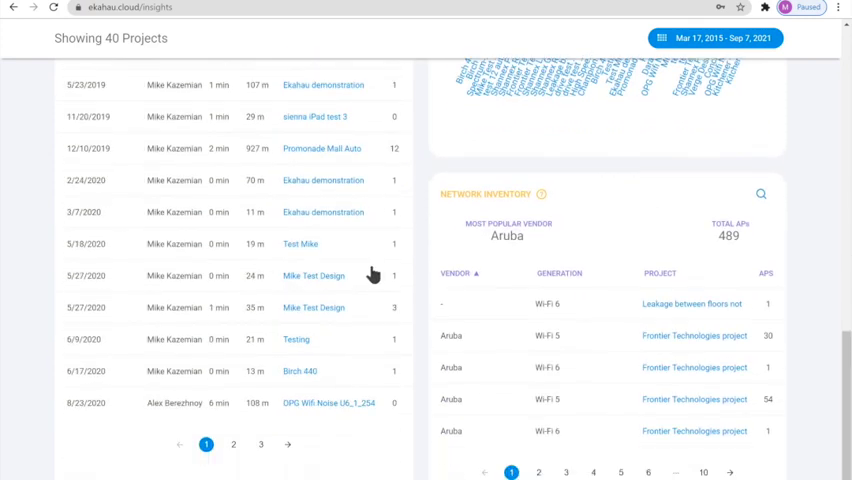
{"action": "mouse_move", "coordinate": [590, 270]}
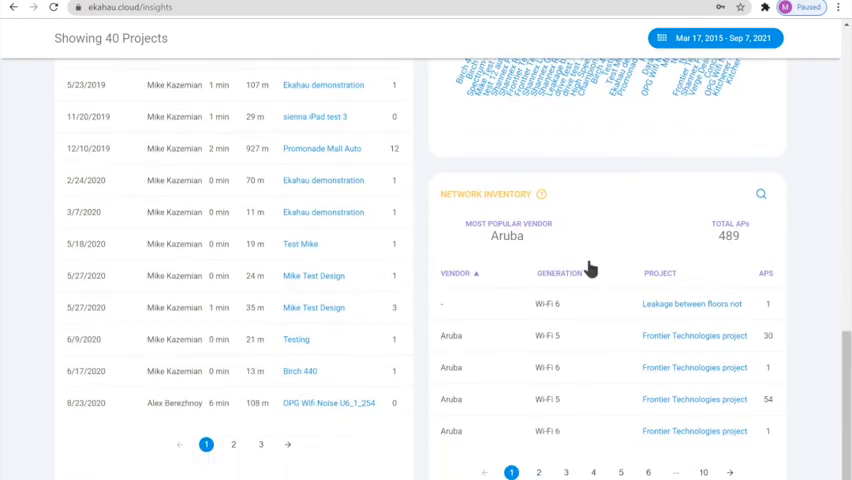
{"action": "mouse_move", "coordinate": [475, 353]}
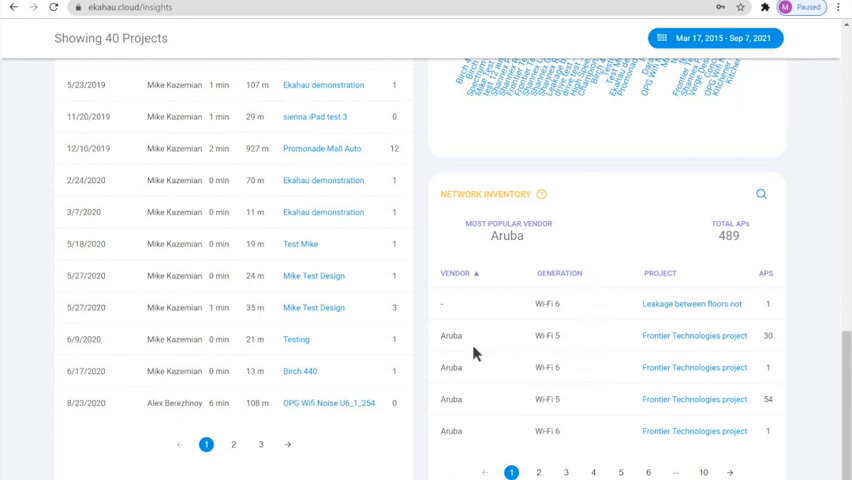
{"action": "mouse_move", "coordinate": [504, 311]}
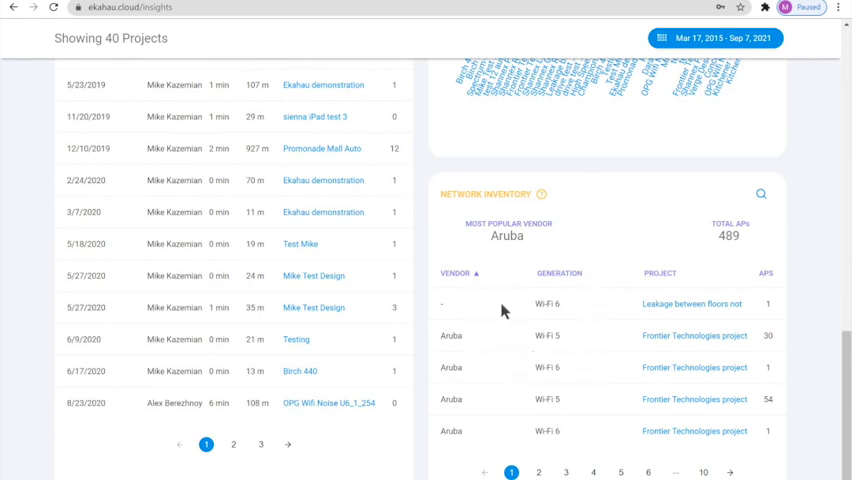
{"action": "mouse_move", "coordinate": [560, 320]}
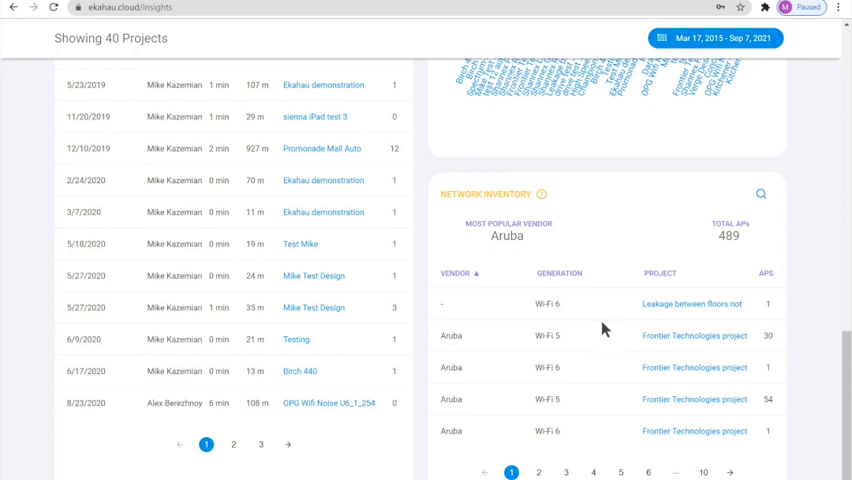
Step: Switch the projects panel to list-only, map-only, then both, and go to list page 3
{"action": "scroll", "scroll_direction": "up", "scroll_amount": 3}
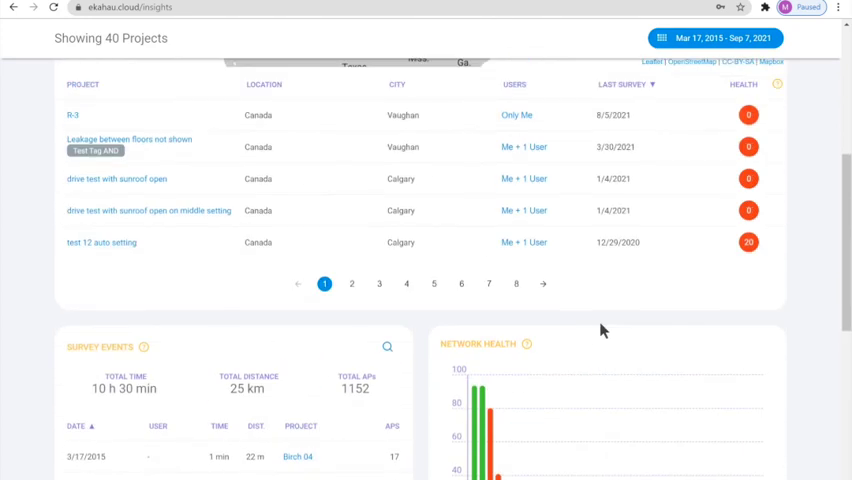
{"action": "left_click", "coordinate": [409, 79]}
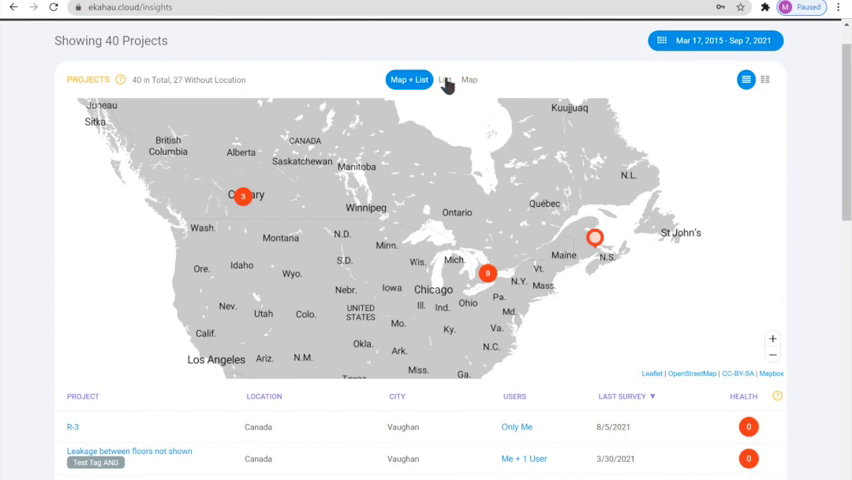
{"action": "left_click", "coordinate": [444, 80]}
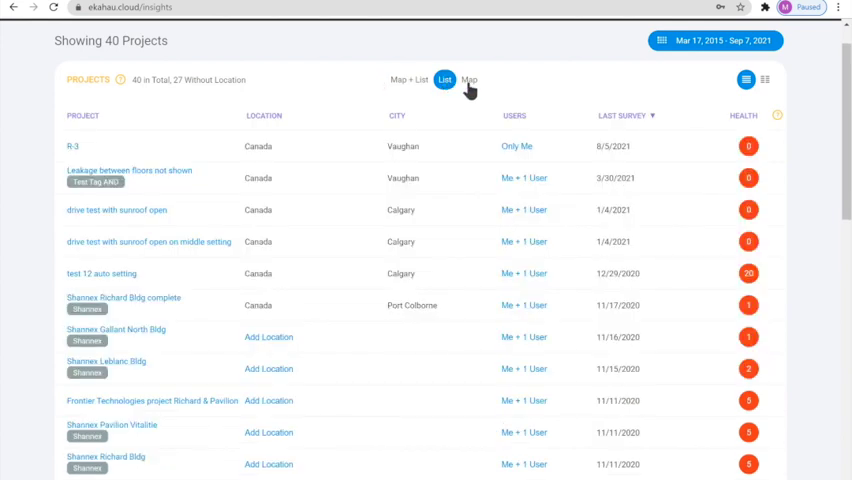
{"action": "left_click", "coordinate": [469, 79]}
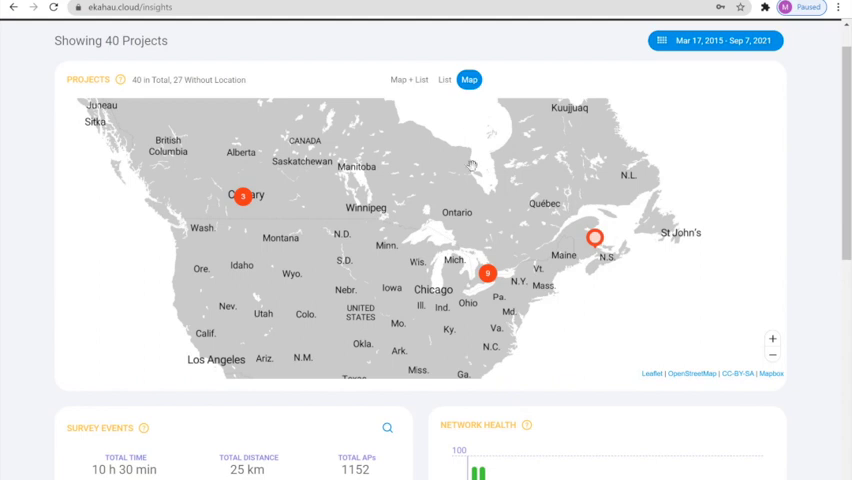
{"action": "left_click", "coordinate": [409, 79]}
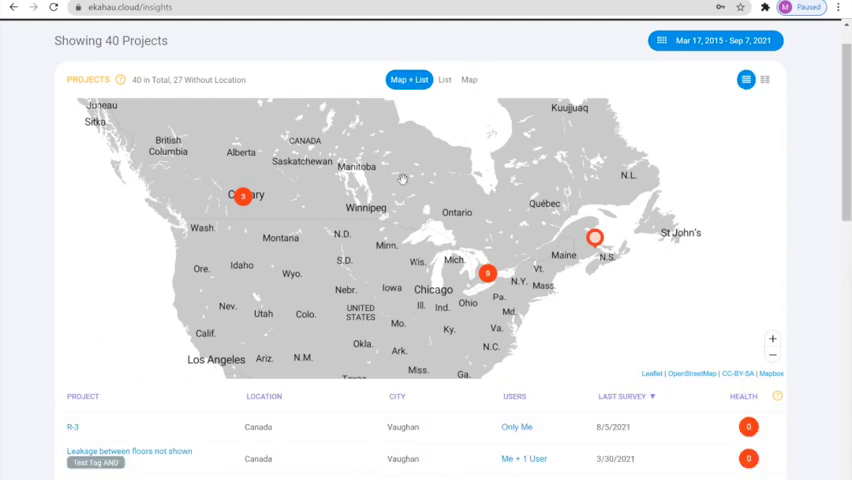
{"action": "mouse_move", "coordinate": [249, 60]}
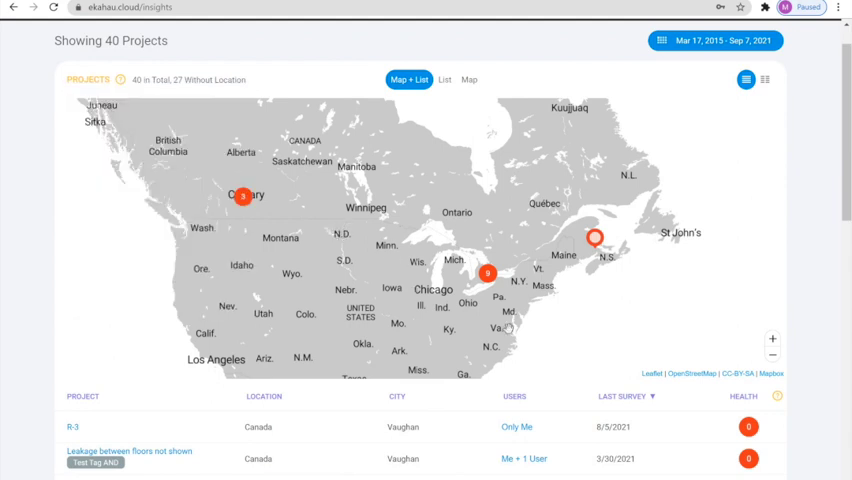
{"action": "scroll", "scroll_direction": "down", "scroll_amount": 3}
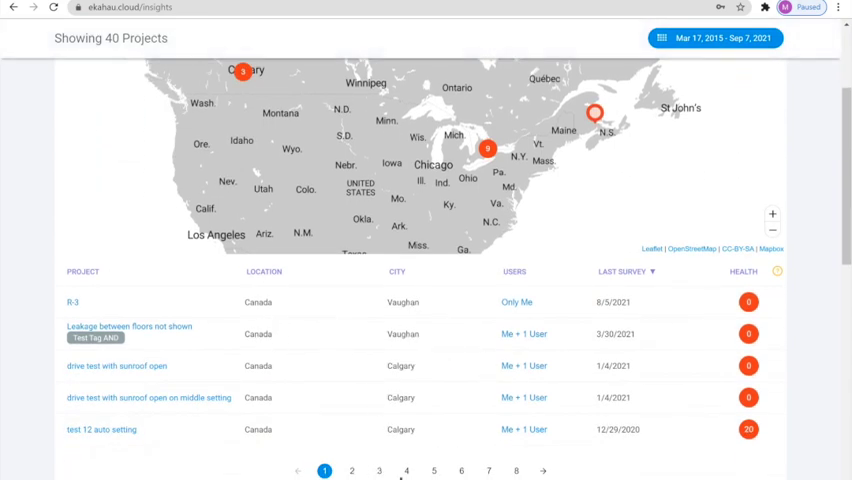
{"action": "left_click", "coordinate": [378, 470]}
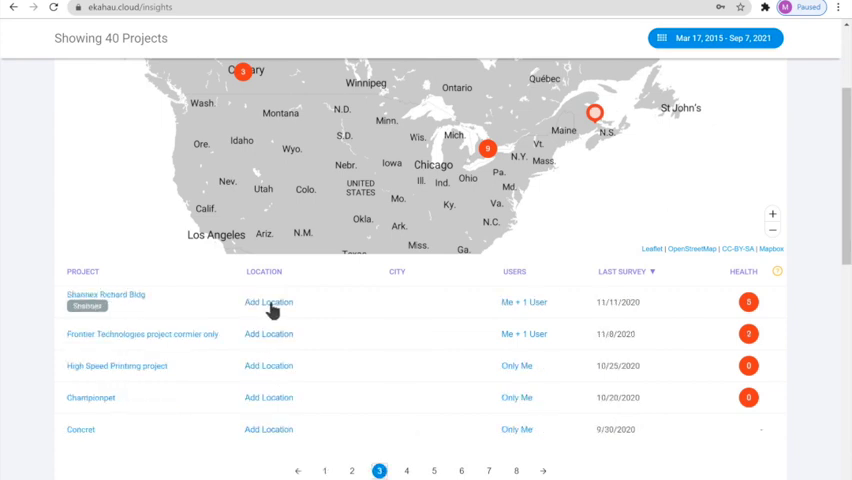
{"action": "mouse_move", "coordinate": [105, 365]}
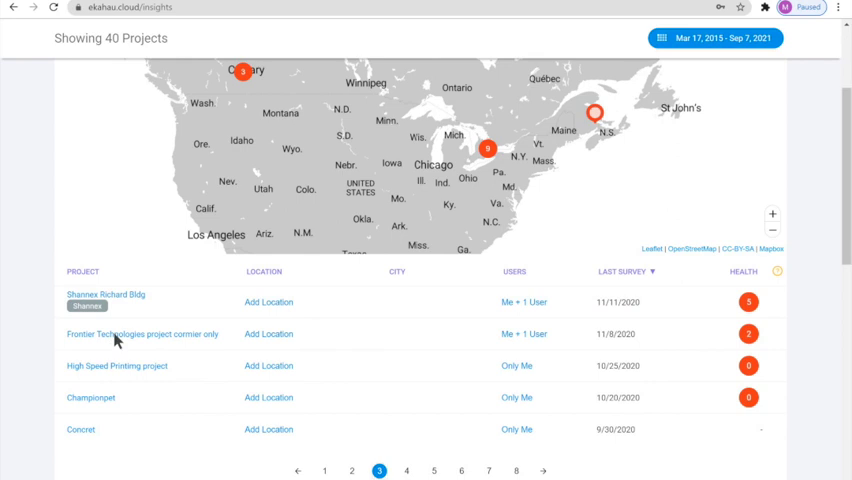
Step: Open 'Frontier Technologies project cormier only' and display its Cormier 2nd Floor signal-strength heatmap
{"action": "left_click", "coordinate": [142, 334]}
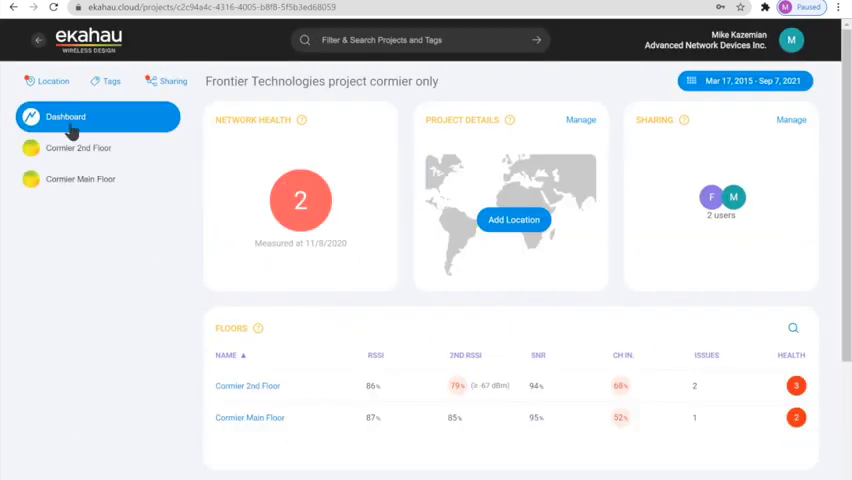
{"action": "mouse_move", "coordinate": [112, 170]}
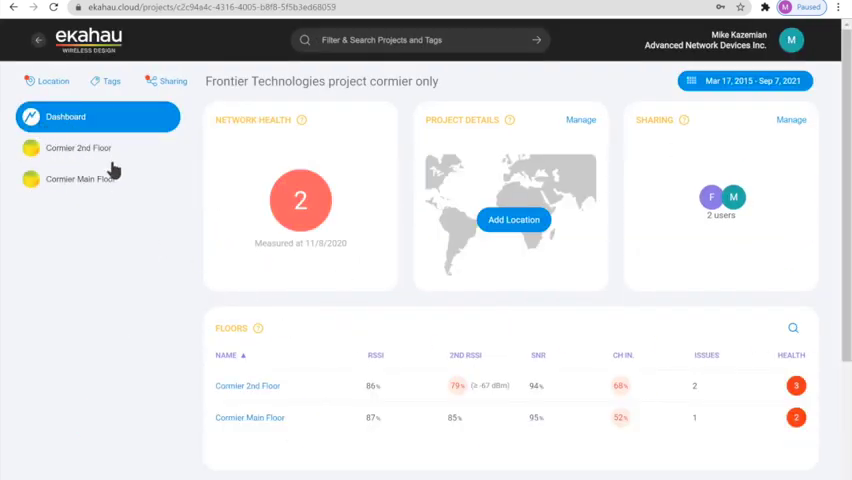
{"action": "mouse_move", "coordinate": [80, 207]}
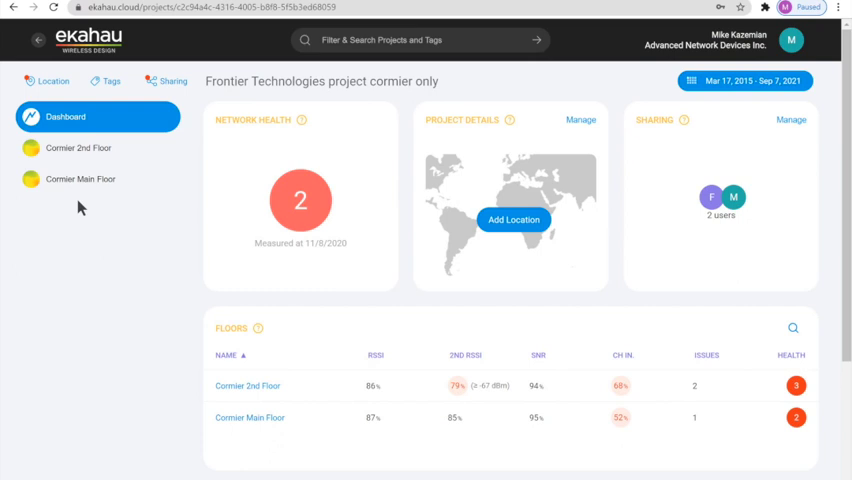
{"action": "mouse_move", "coordinate": [130, 210]}
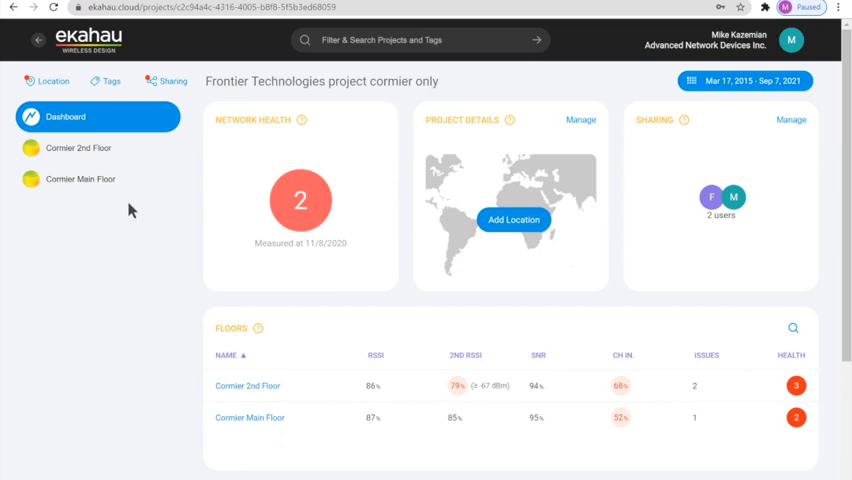
{"action": "mouse_move", "coordinate": [85, 150]}
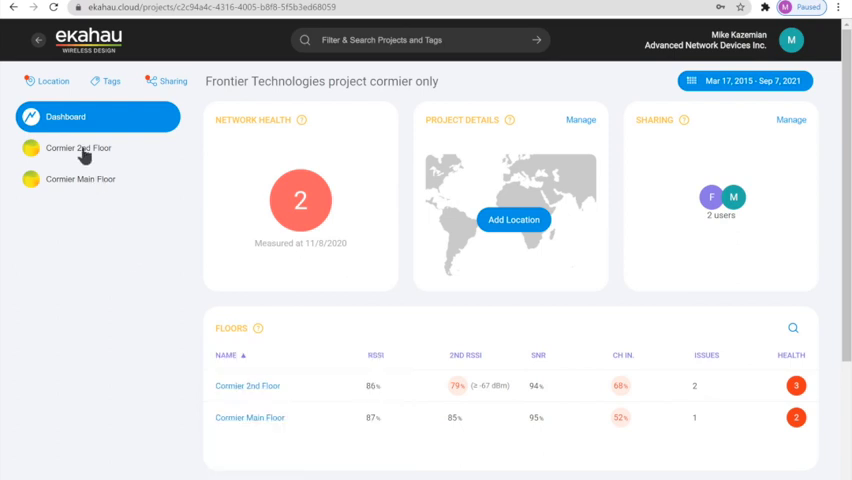
{"action": "left_click", "coordinate": [78, 148]}
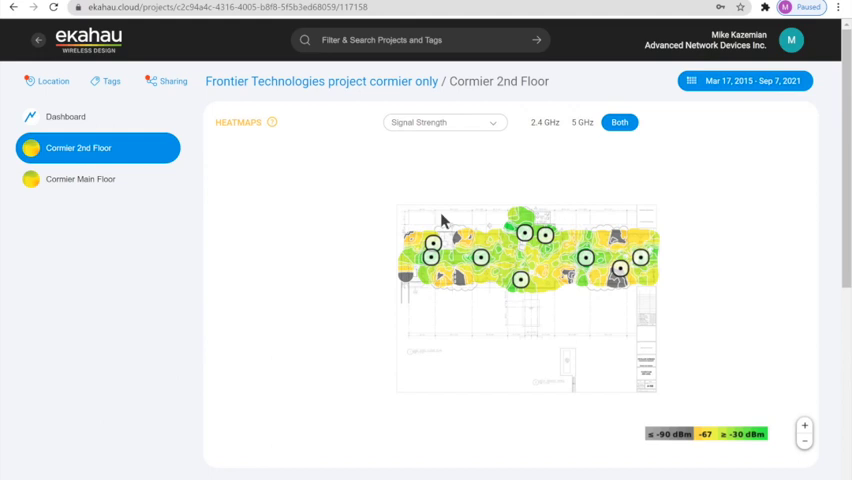
Step: Check the heatmap types, select one access point, and filter the Cormier 2nd Floor heatmap to 5 GHz
{"action": "left_click", "coordinate": [443, 122]}
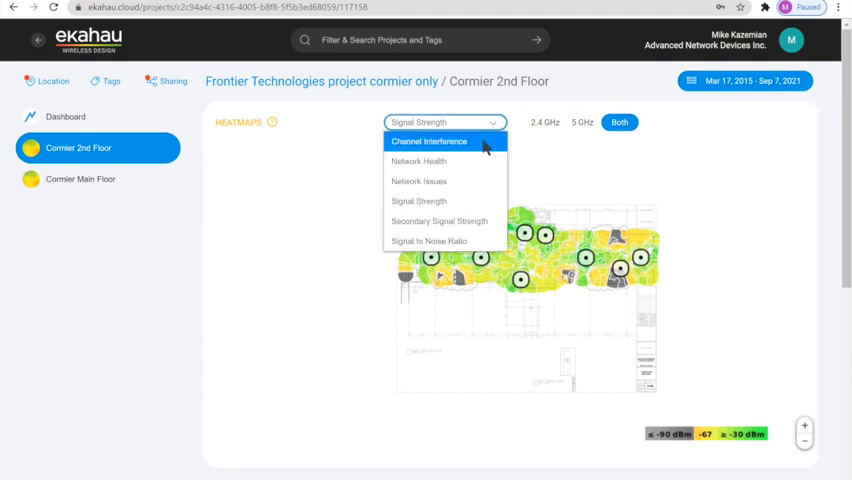
{"action": "mouse_move", "coordinate": [445, 181]}
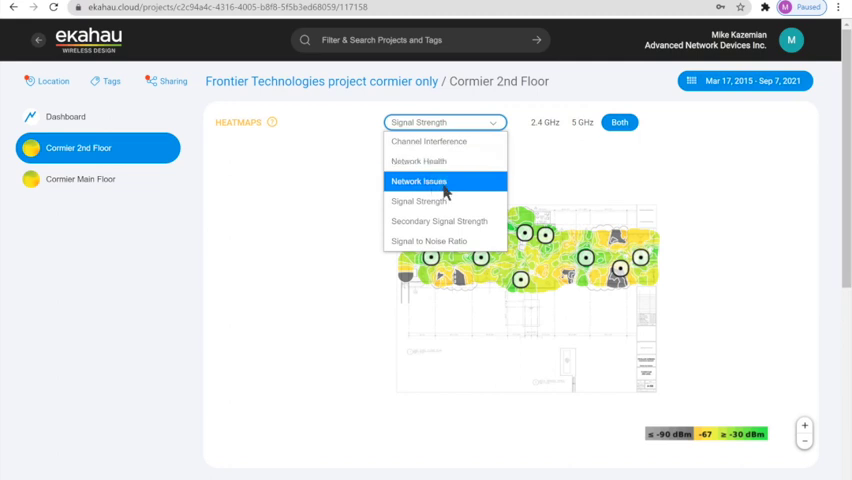
{"action": "mouse_move", "coordinate": [439, 221]}
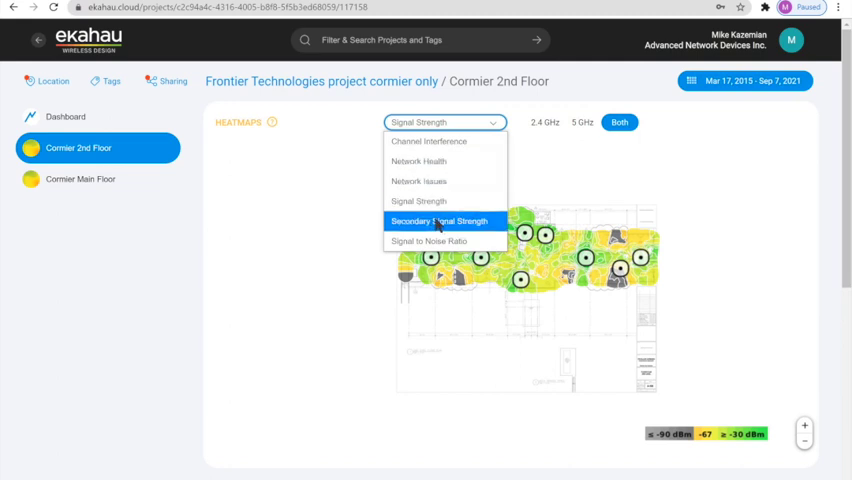
{"action": "mouse_move", "coordinate": [428, 241]}
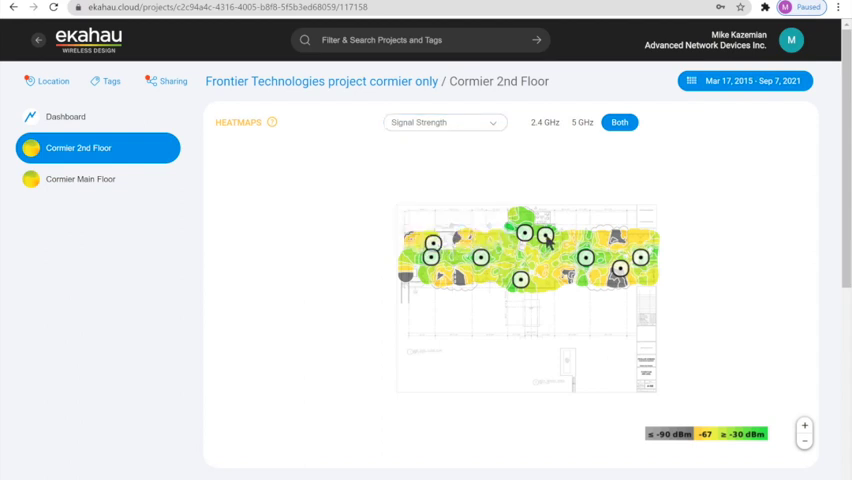
{"action": "left_click", "coordinate": [546, 238]}
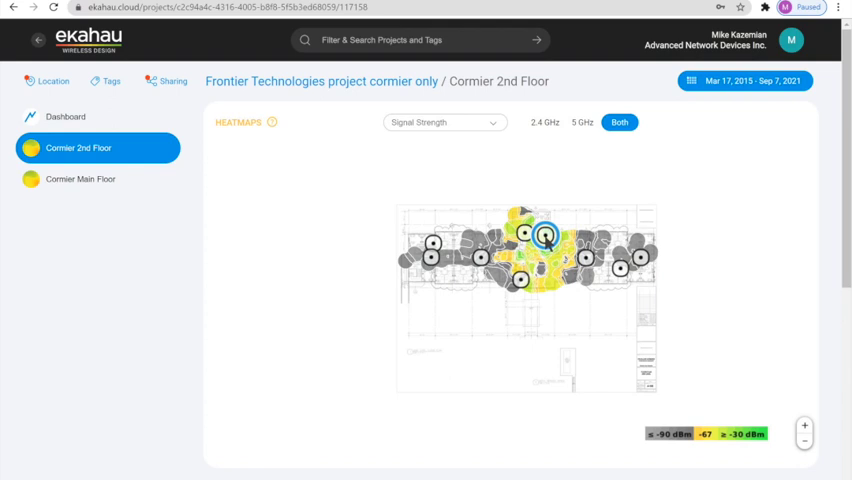
{"action": "mouse_move", "coordinate": [548, 135]}
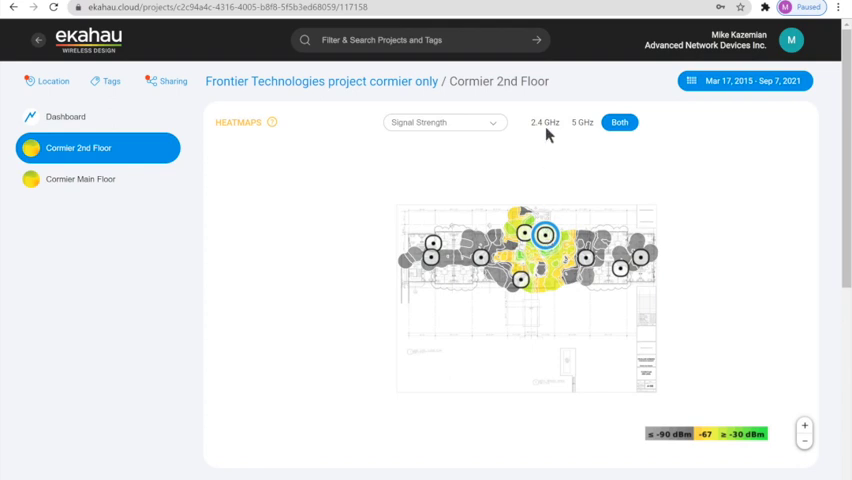
{"action": "left_click", "coordinate": [545, 122]}
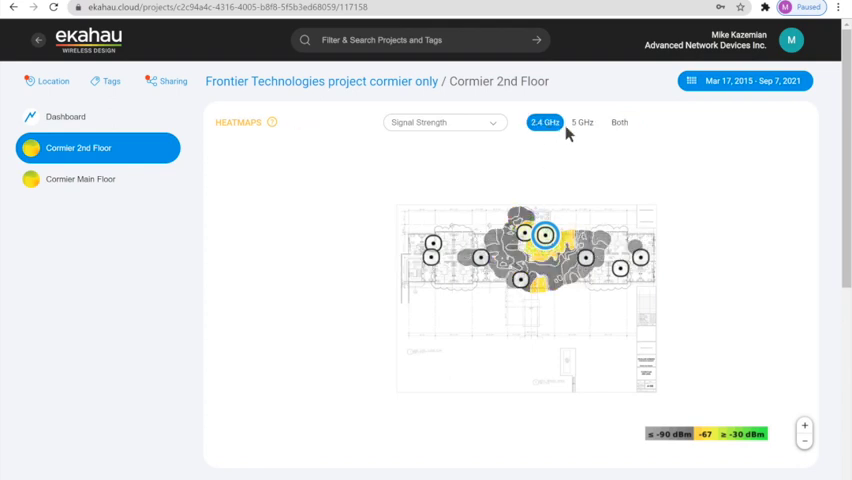
{"action": "left_click", "coordinate": [583, 122]}
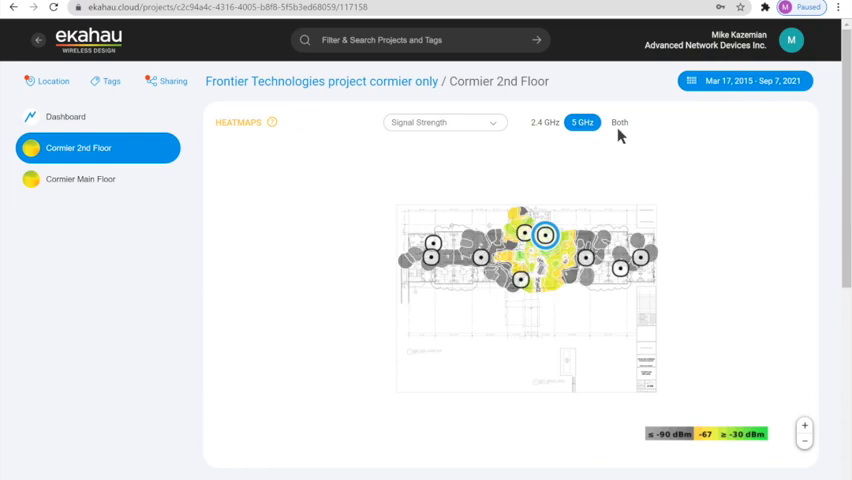
{"action": "mouse_move", "coordinate": [507, 133]}
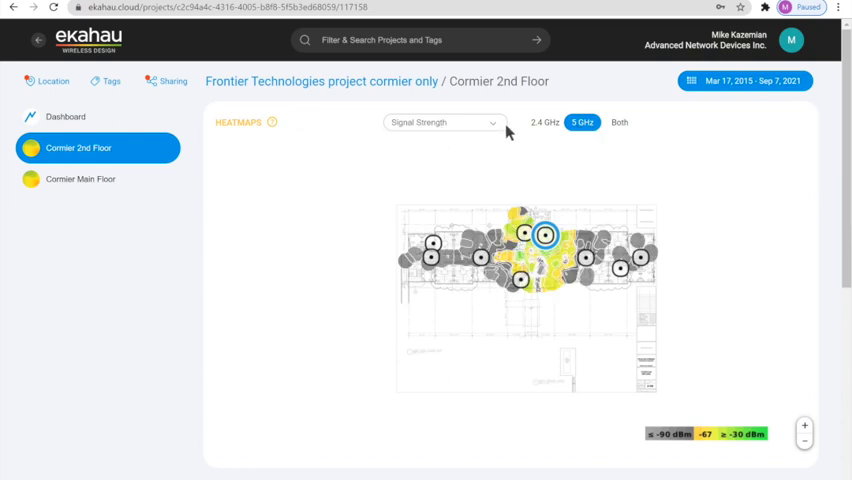
{"action": "mouse_move", "coordinate": [462, 161]}
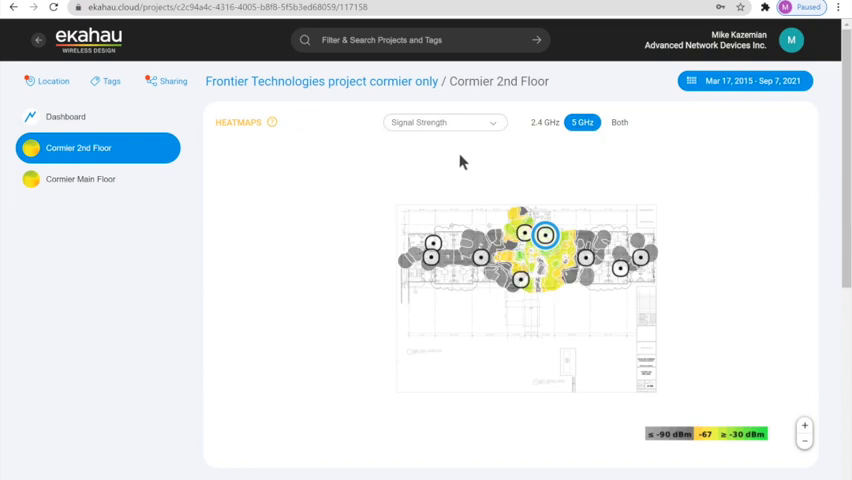
{"action": "mouse_move", "coordinate": [364, 201]}
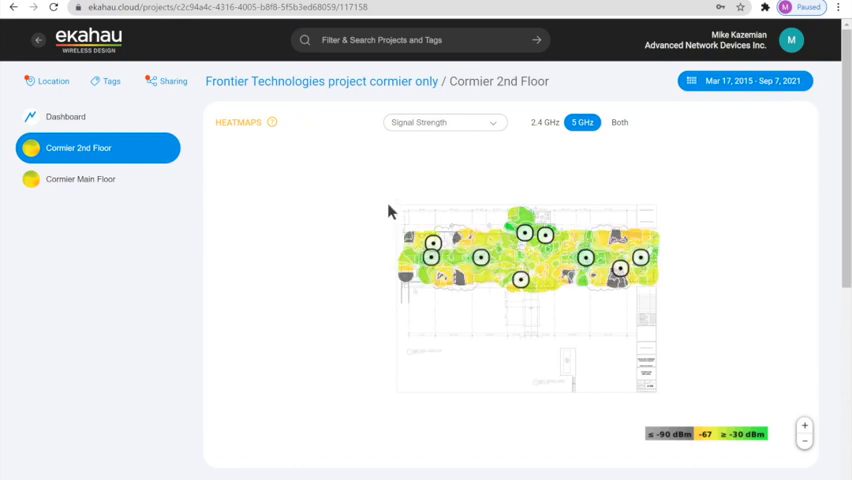
{"action": "mouse_move", "coordinate": [368, 207]}
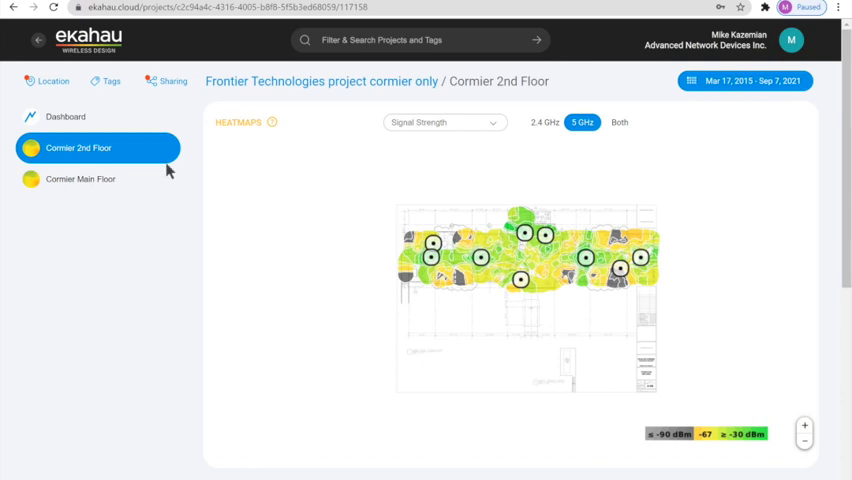
{"action": "mouse_move", "coordinate": [93, 183]}
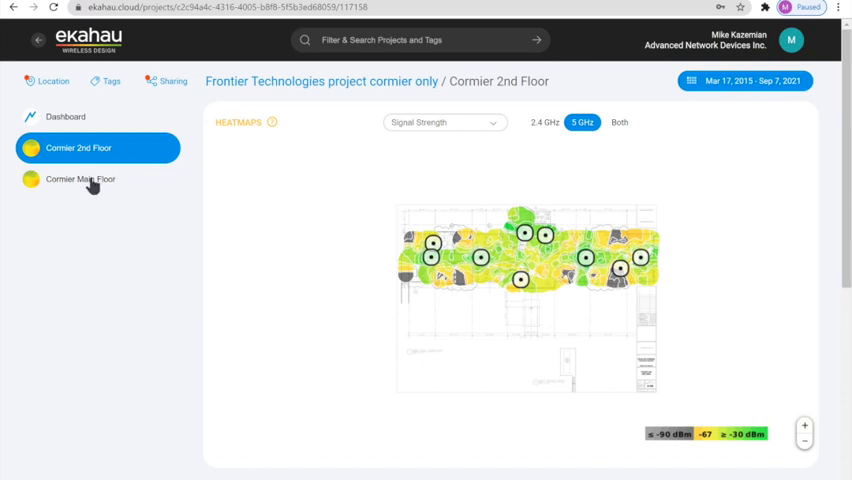
Step: Display the Cormier Main Floor signal-strength heatmap, keeping the 5 GHz band filter
{"action": "left_click", "coordinate": [79, 179]}
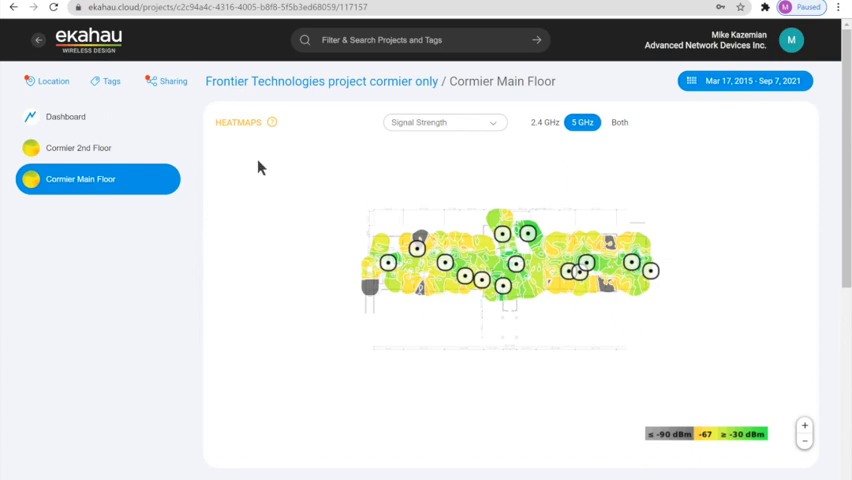
{"action": "mouse_move", "coordinate": [341, 165]}
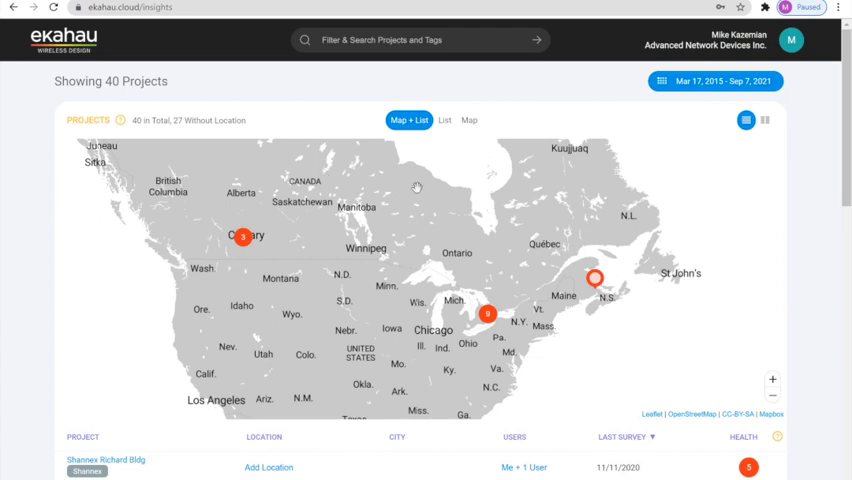
{"action": "mouse_move", "coordinate": [518, 131]}
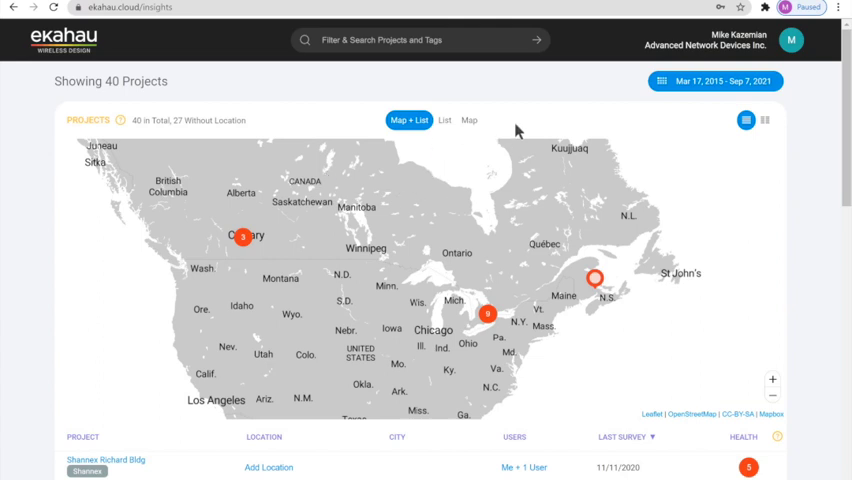
{"action": "mouse_move", "coordinate": [530, 175]}
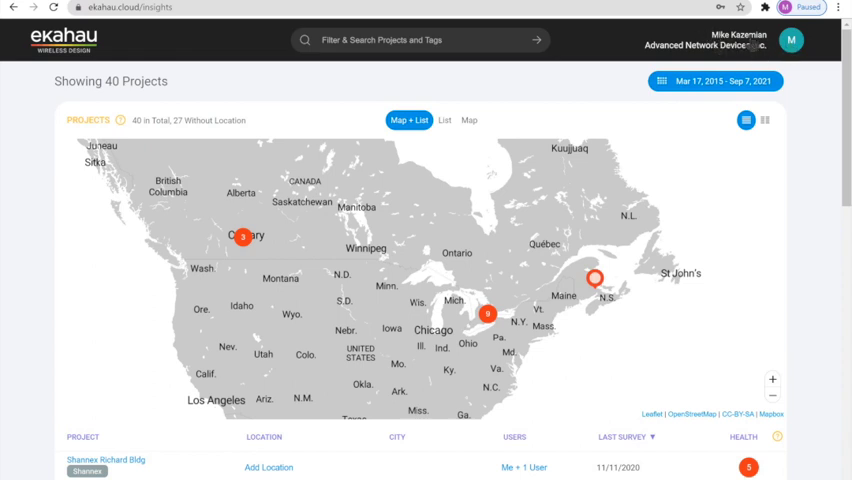
Step: From the account menu at top right, go to the Profile & License page
{"action": "left_click", "coordinate": [791, 40]}
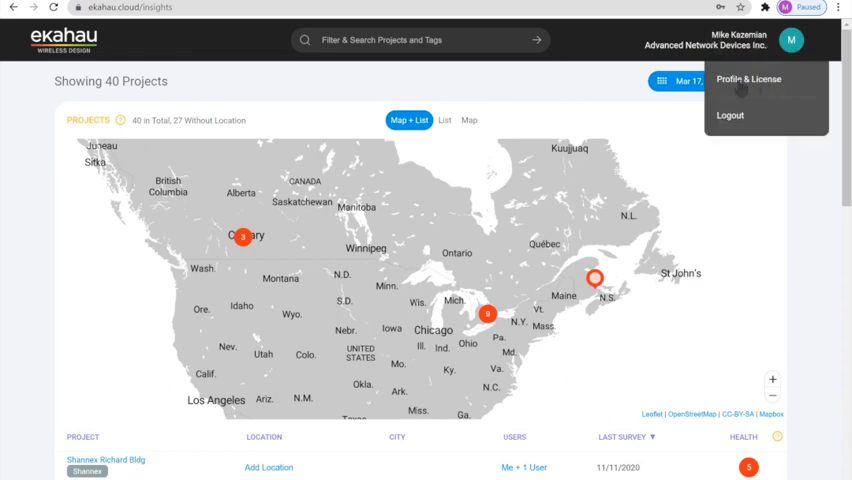
{"action": "left_click", "coordinate": [749, 78]}
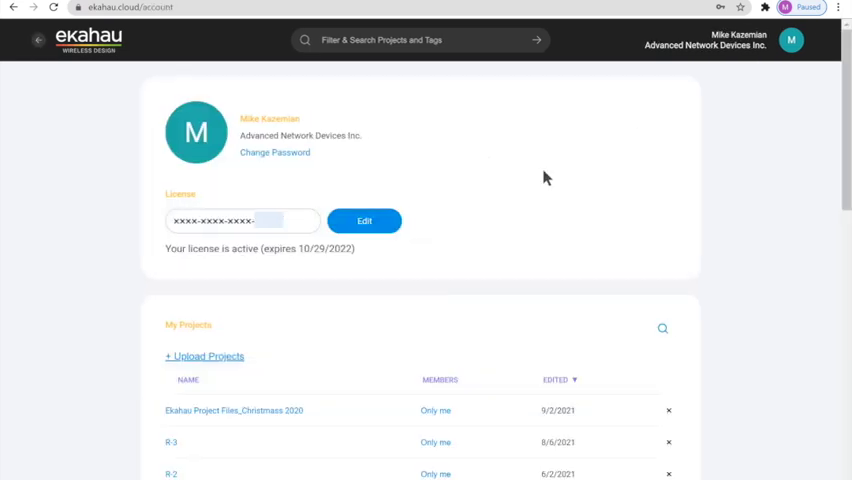
{"action": "mouse_move", "coordinate": [267, 89]}
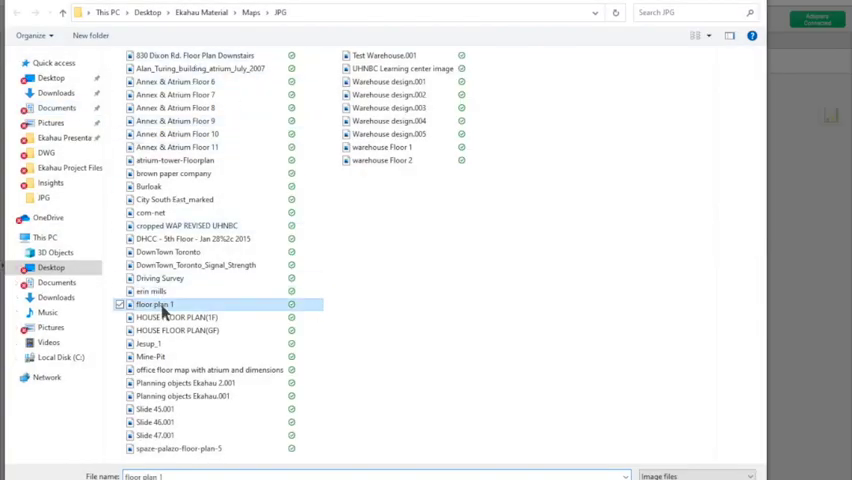
Step: Import 'floor plan 1' as the map in a new Ekahau Pro project, leaving the scale undefined
{"action": "double_click", "coordinate": [155, 304]}
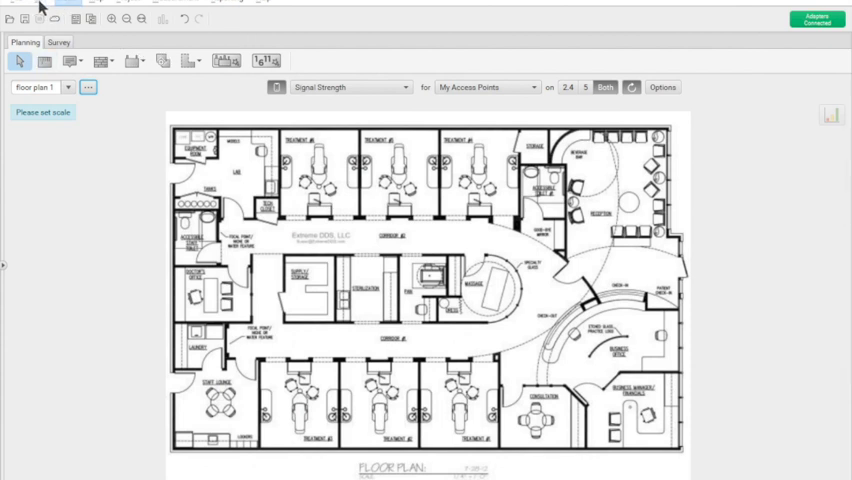
{"action": "mouse_move", "coordinate": [37, 18]}
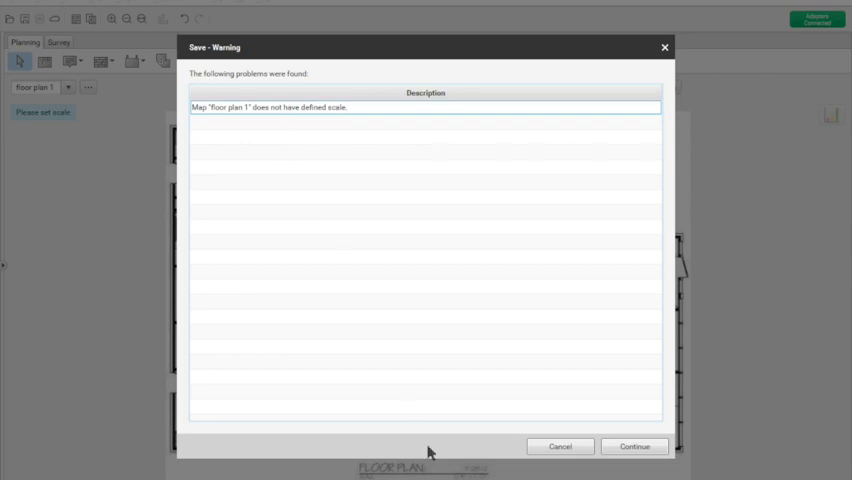
{"action": "left_click", "coordinate": [634, 446]}
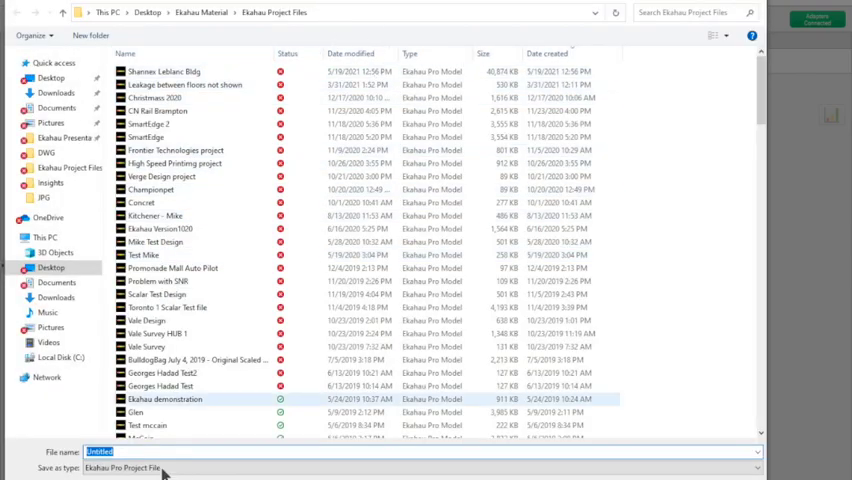
{"action": "type", "text": "Inj"}
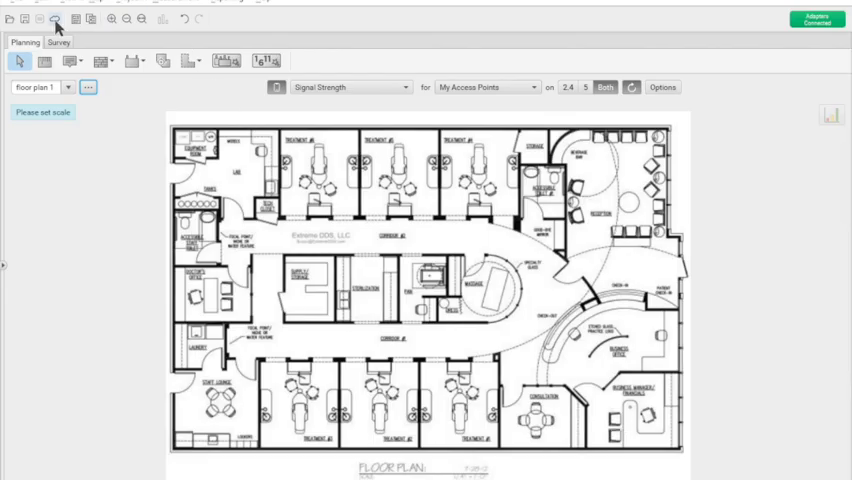
Step: Upload the project to Ekahau Cloud as 'Insight Test' and dismiss the success confirmation
{"action": "left_click", "coordinate": [56, 18]}
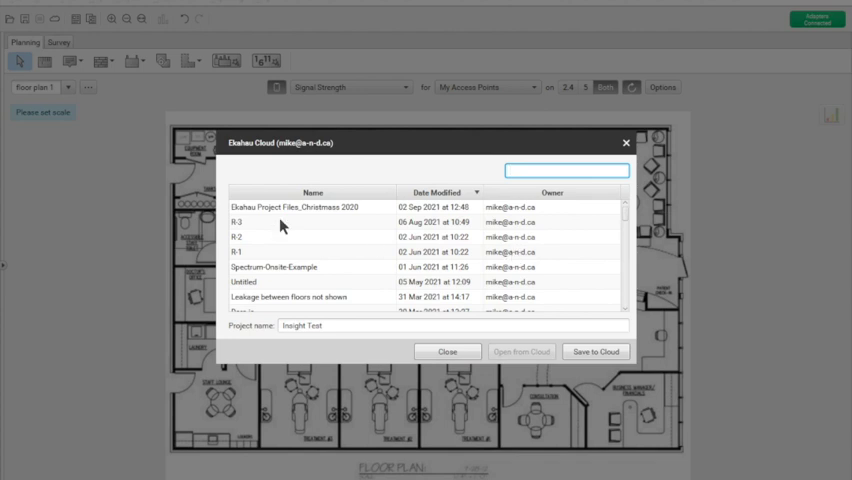
{"action": "left_click", "coordinate": [595, 351]}
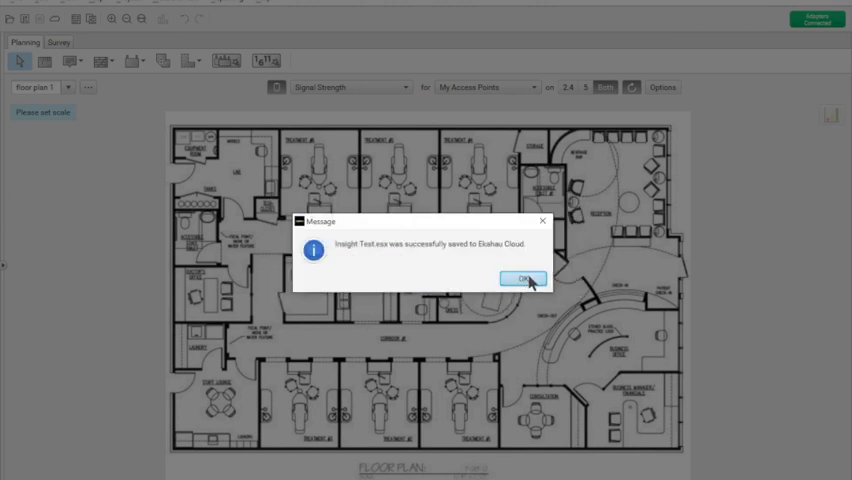
{"action": "left_click", "coordinate": [523, 278]}
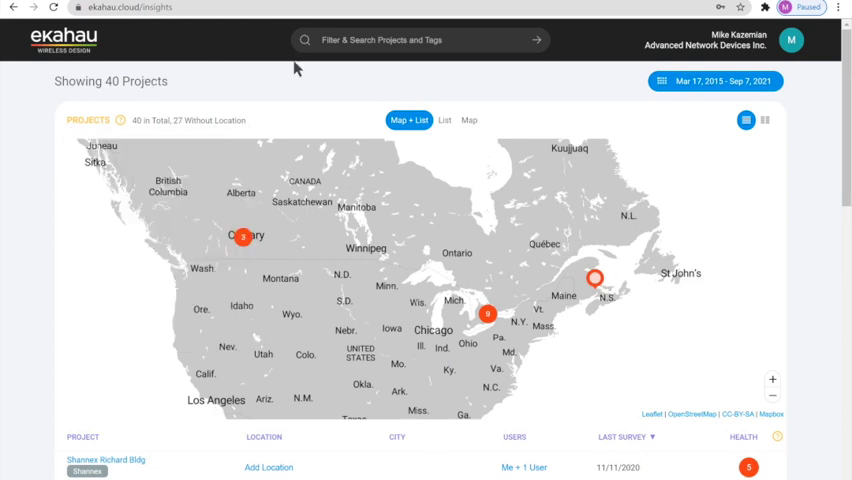
Step: Return the project list to page 1, then open Insight Test from My Projects under Profile & License
{"action": "scroll", "scroll_direction": "down", "scroll_amount": 3}
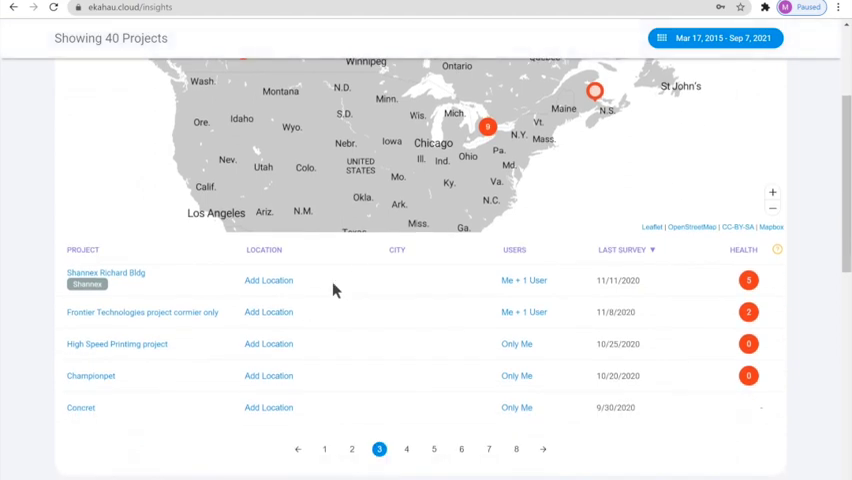
{"action": "mouse_move", "coordinate": [310, 458]}
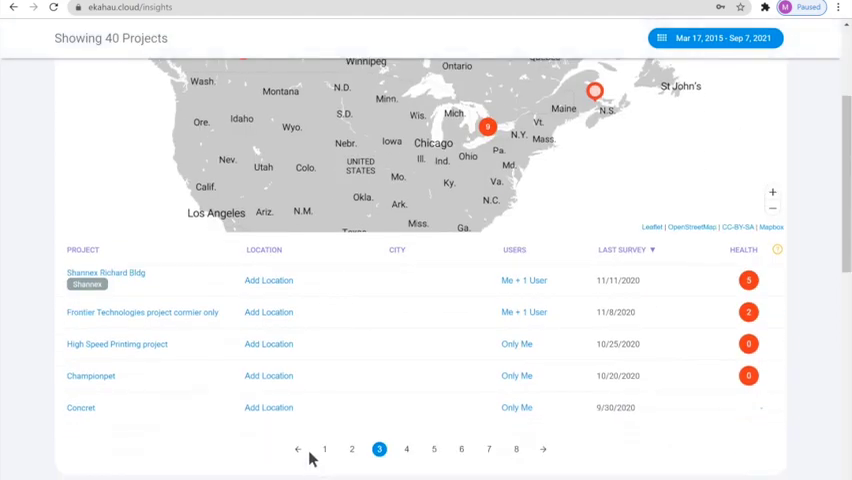
{"action": "left_click", "coordinate": [324, 448]}
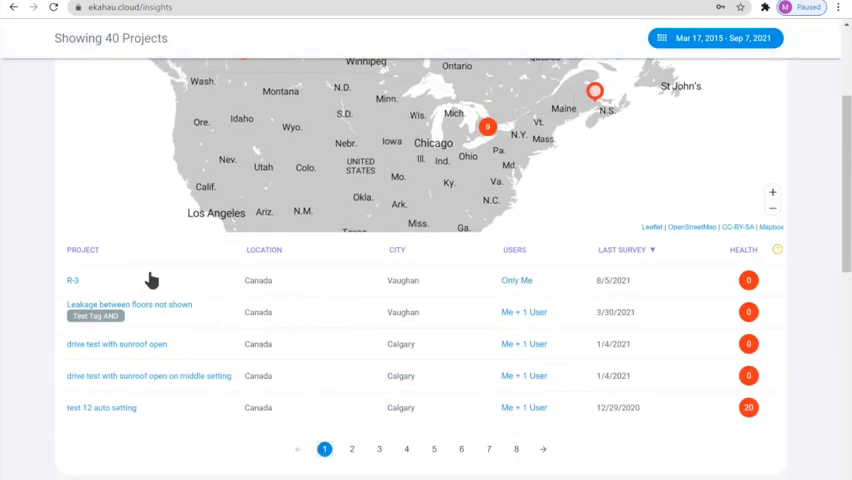
{"action": "scroll", "scroll_direction": "up", "scroll_amount": 3}
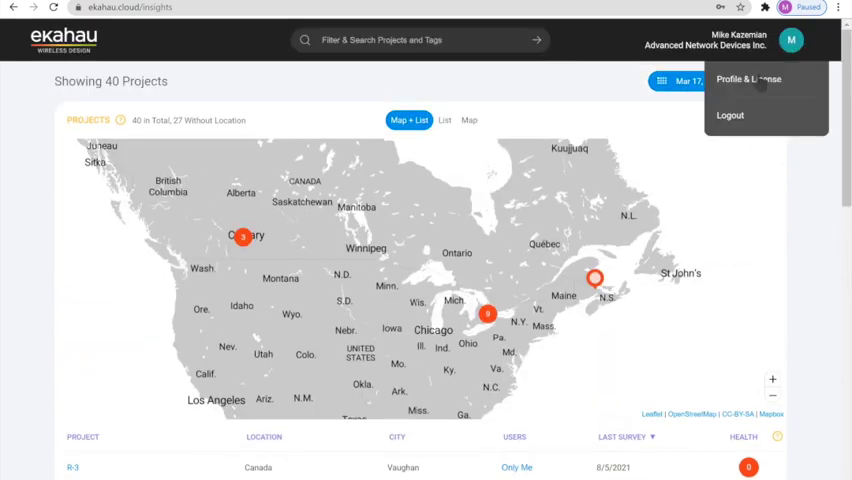
{"action": "left_click", "coordinate": [748, 79]}
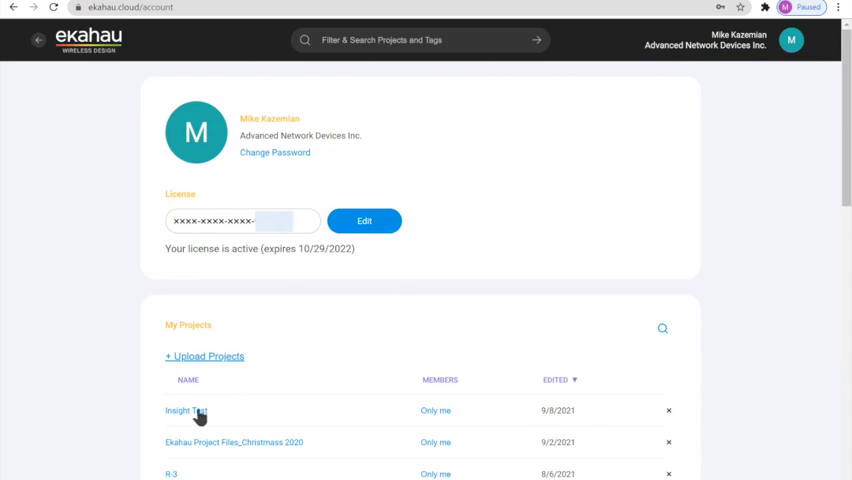
{"action": "mouse_move", "coordinate": [432, 418]}
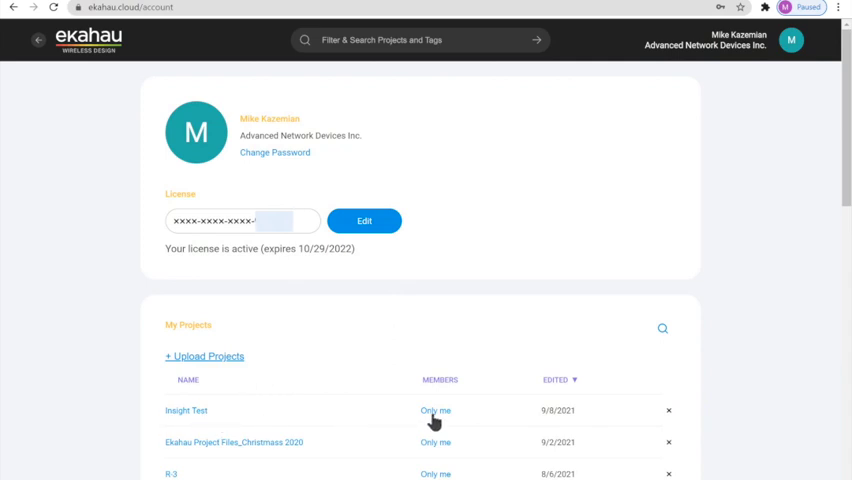
{"action": "left_click", "coordinate": [186, 410]}
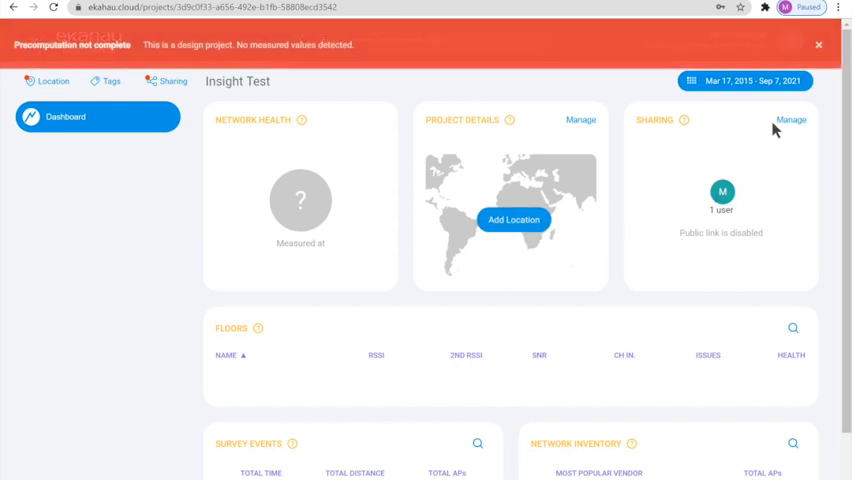
Step: In Insight Test's sharing settings, create a shareable guest access link and close the dialog
{"action": "left_click", "coordinate": [790, 120]}
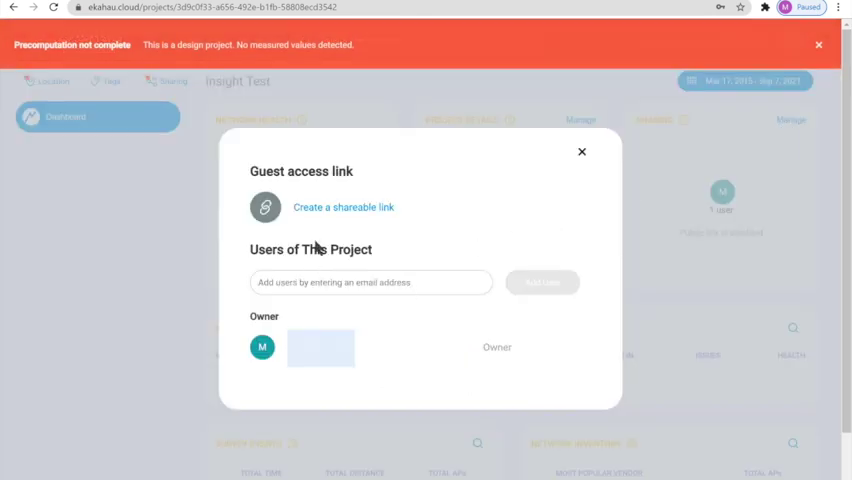
{"action": "left_click", "coordinate": [371, 282]}
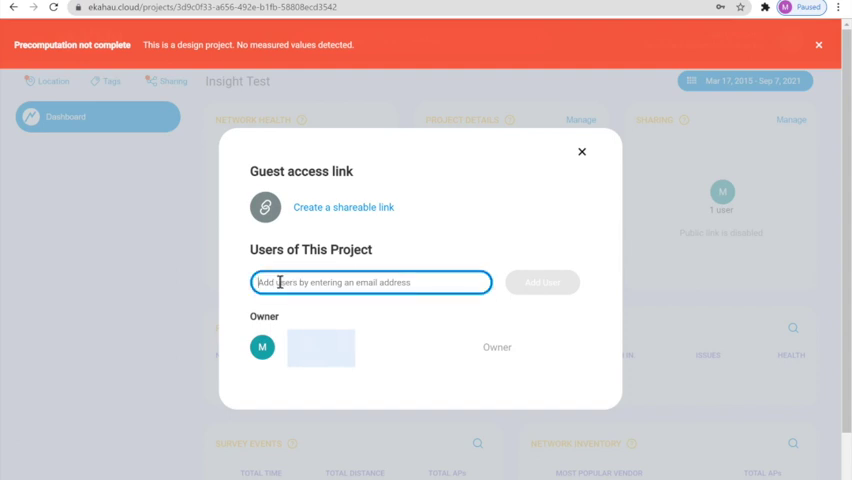
{"action": "left_click", "coordinate": [818, 44]}
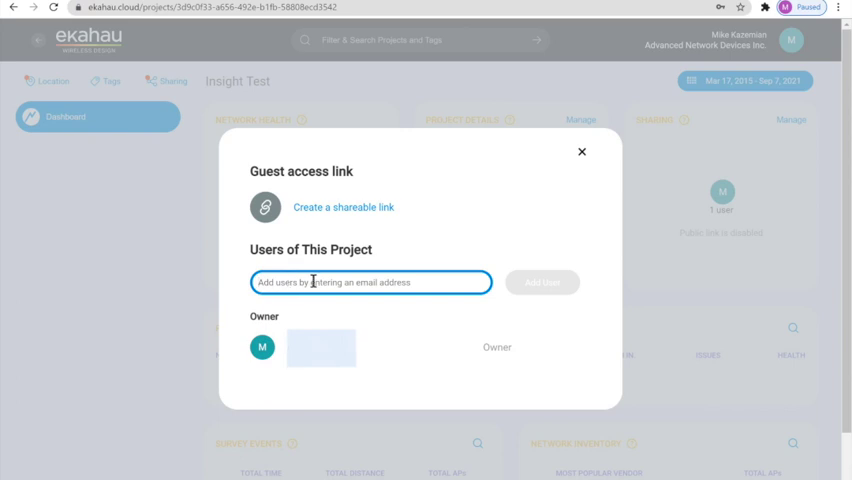
{"action": "mouse_move", "coordinate": [328, 225]}
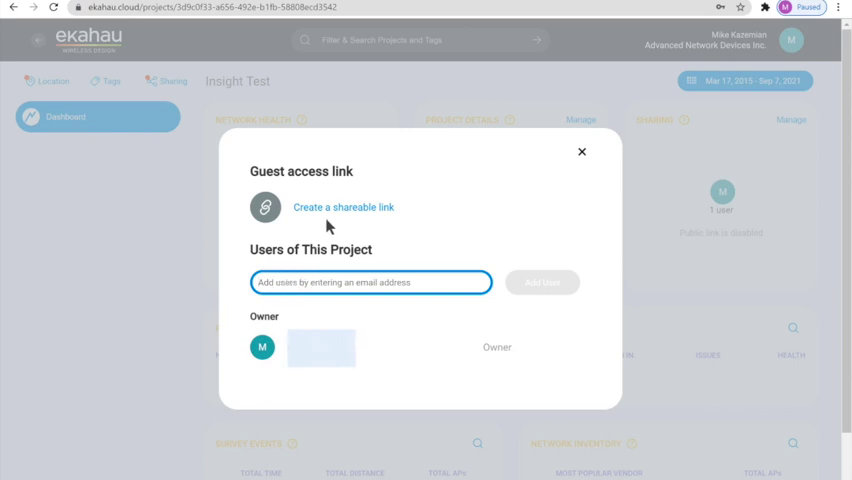
{"action": "mouse_move", "coordinate": [330, 218]}
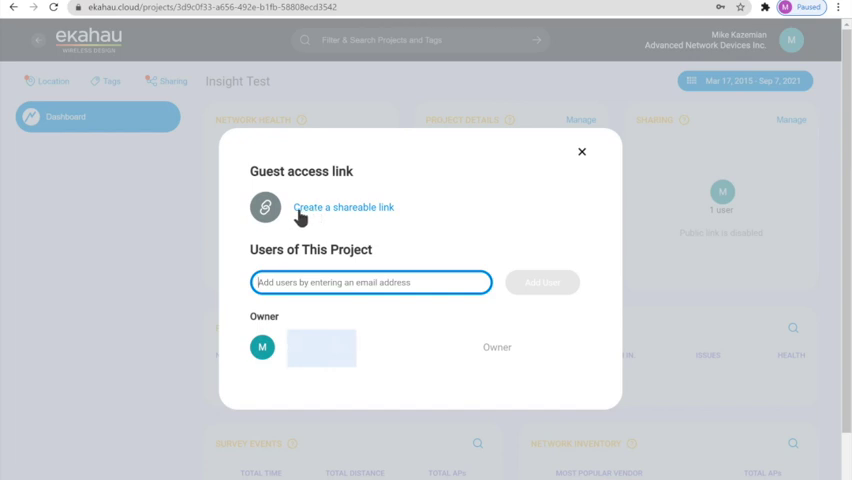
{"action": "mouse_move", "coordinate": [313, 214]}
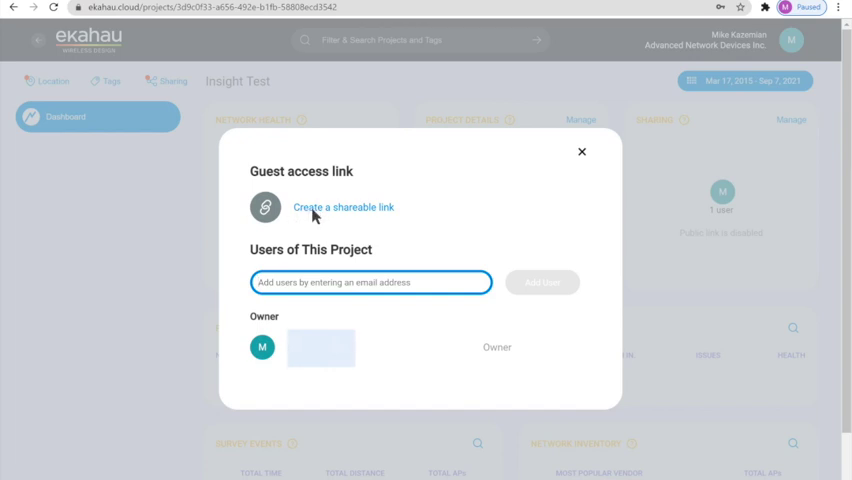
{"action": "left_click", "coordinate": [343, 207]}
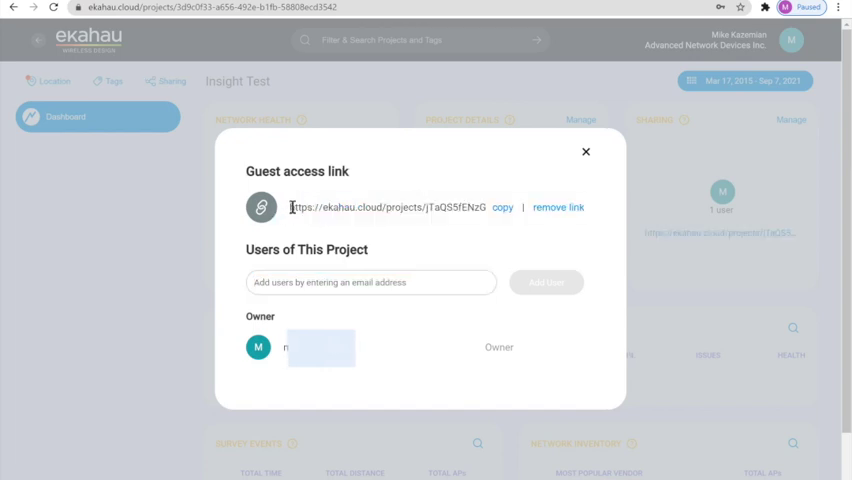
{"action": "mouse_move", "coordinate": [586, 152]}
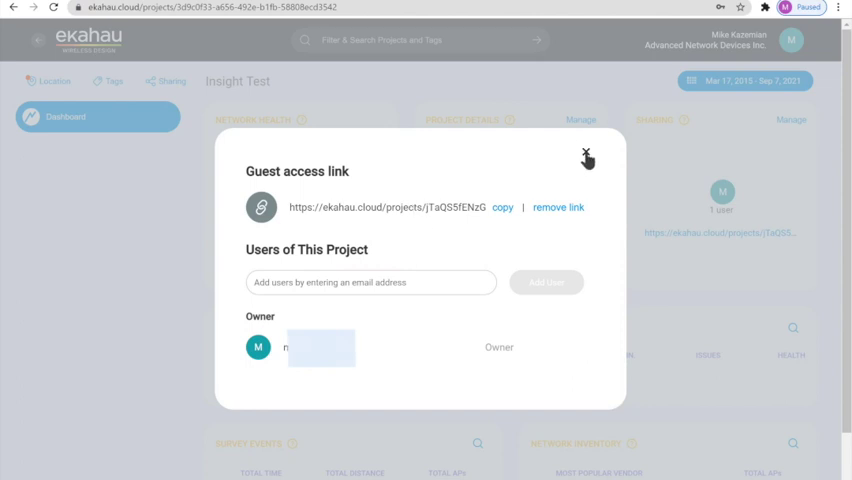
{"action": "left_click", "coordinate": [586, 158]}
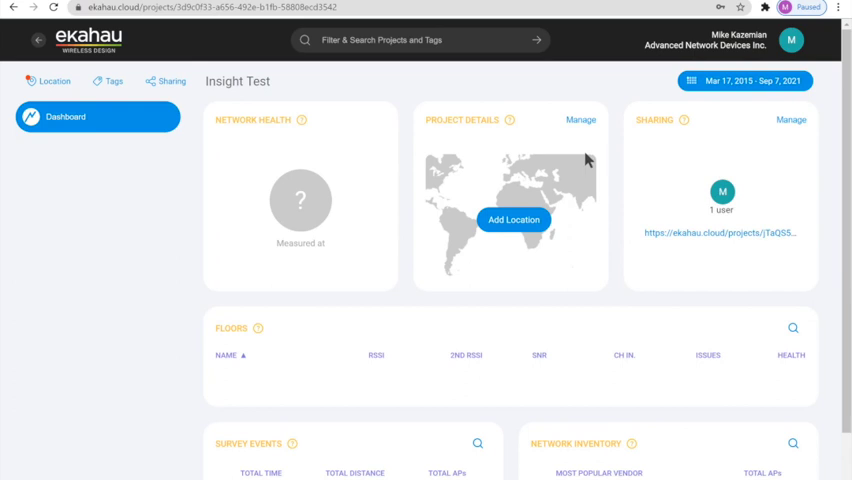
{"action": "mouse_move", "coordinate": [273, 230]}
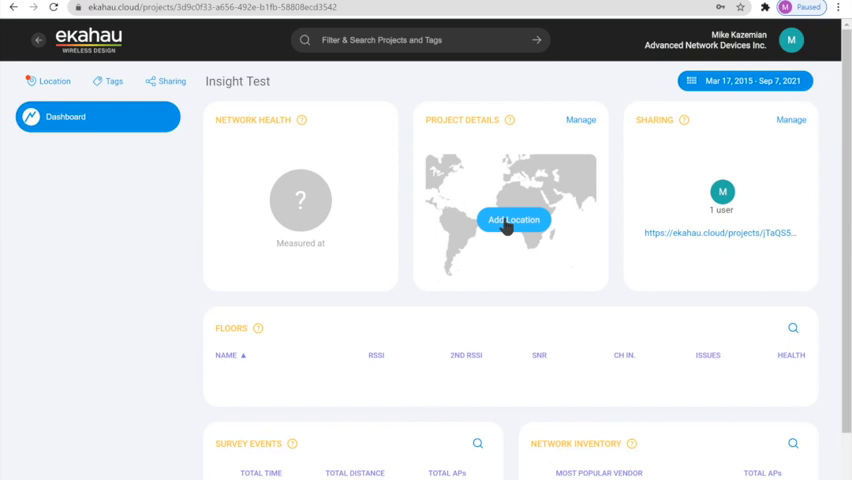
{"action": "left_click", "coordinate": [513, 219]}
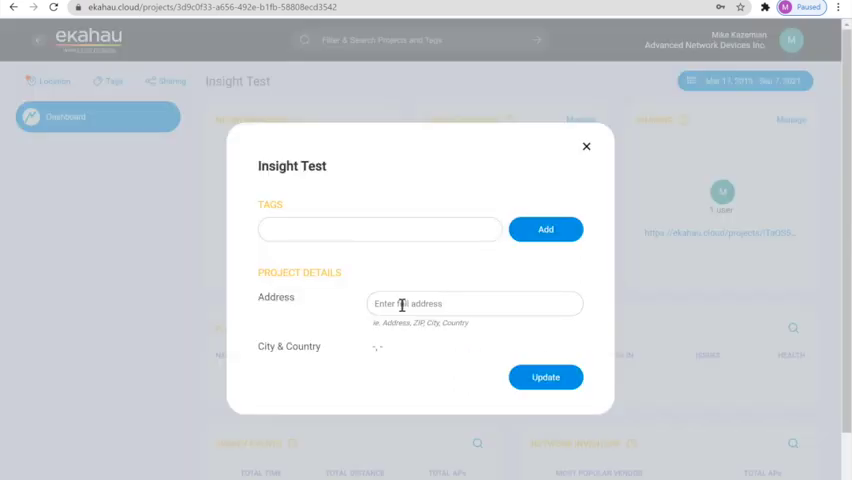
{"action": "left_click", "coordinate": [475, 303]}
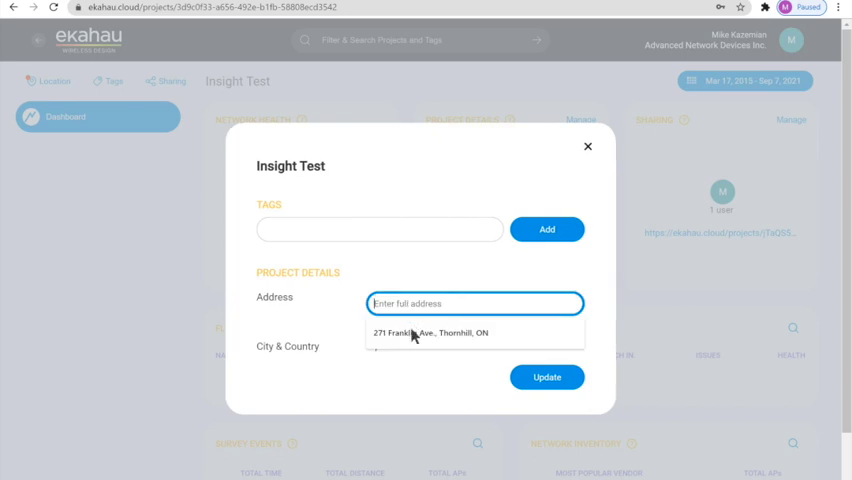
{"action": "left_click", "coordinate": [424, 332]}
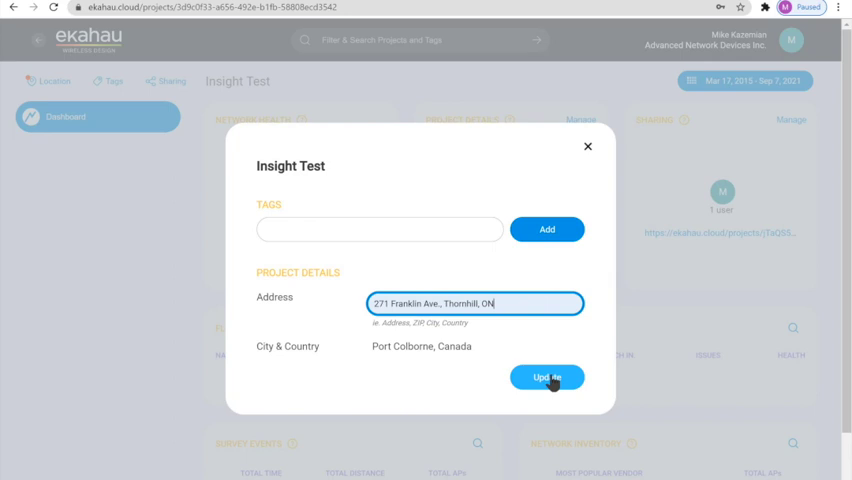
{"action": "left_click", "coordinate": [547, 377]}
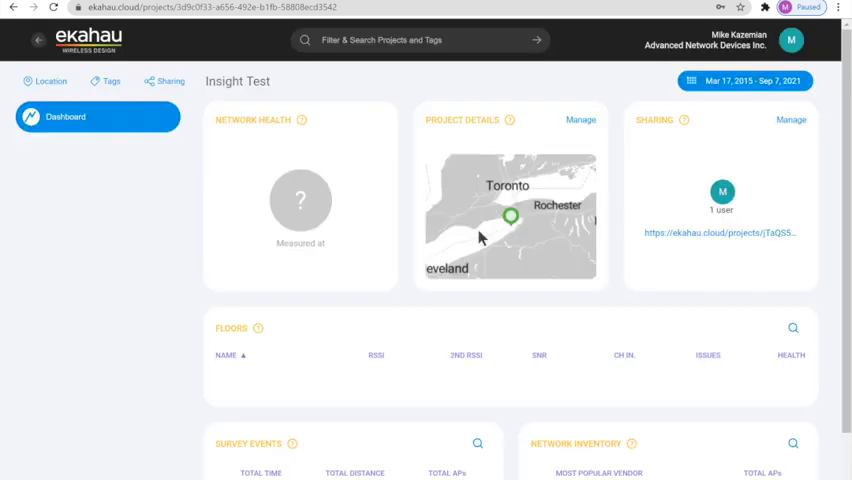
{"action": "mouse_move", "coordinate": [505, 228]}
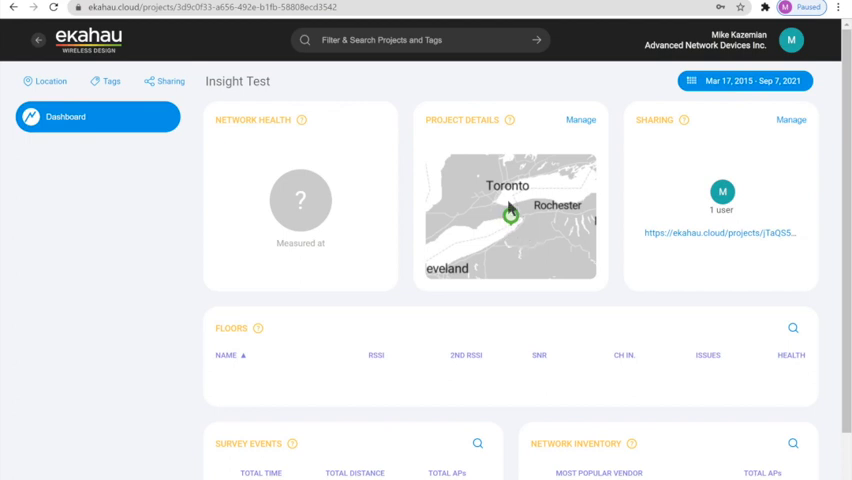
{"action": "mouse_move", "coordinate": [525, 226]}
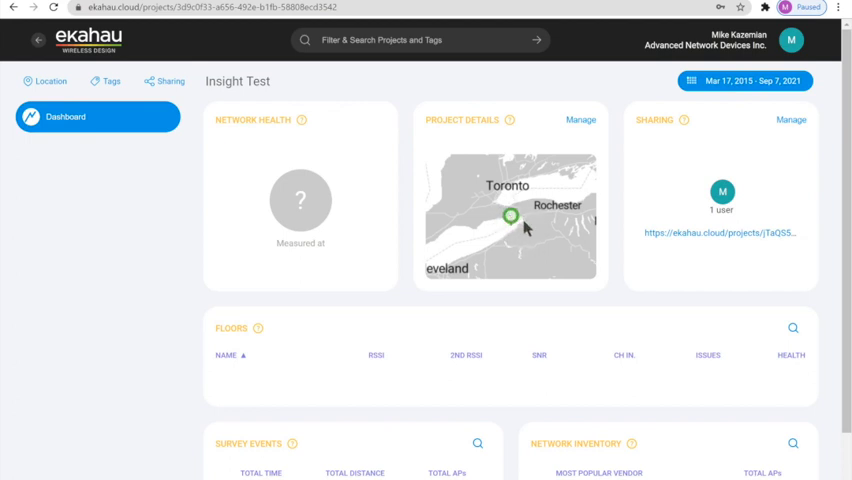
{"action": "mouse_move", "coordinate": [294, 163]}
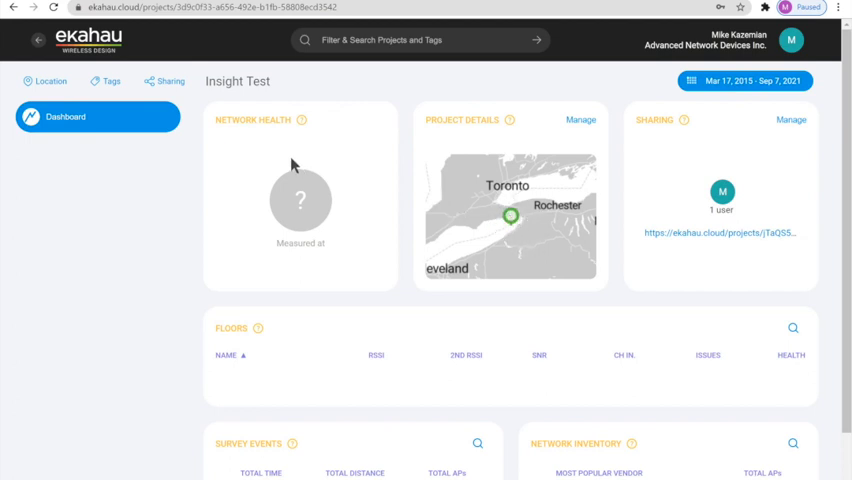
Step: Return to the all-projects overview map, zoom into Thornhill, and open the account menu
{"action": "left_click", "coordinate": [64, 40]}
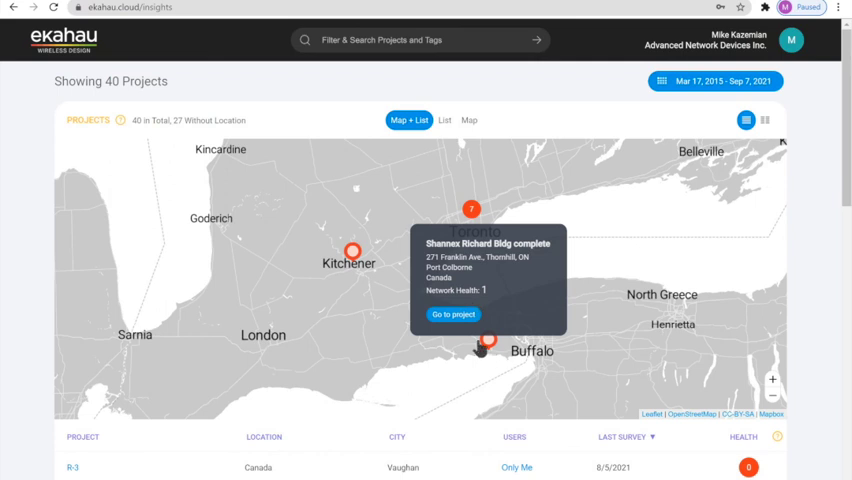
{"action": "scroll", "scroll_direction": "down", "scroll_amount": 3}
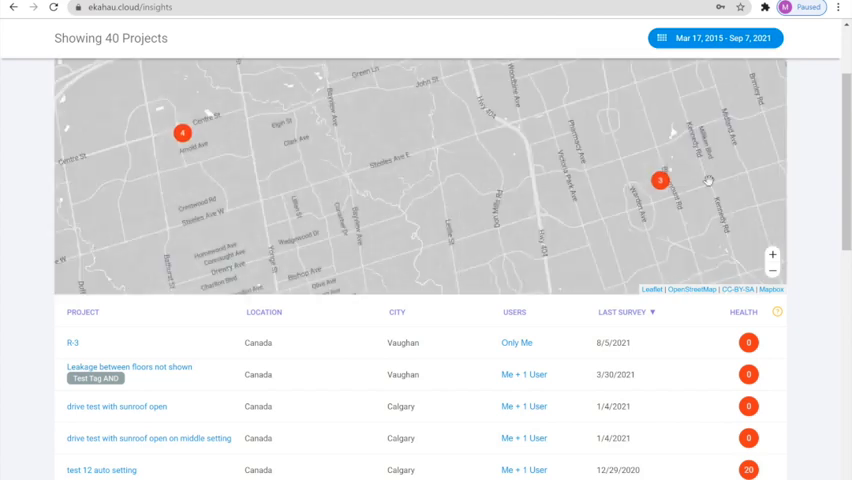
{"action": "scroll", "scroll_direction": "down", "scroll_amount": 3}
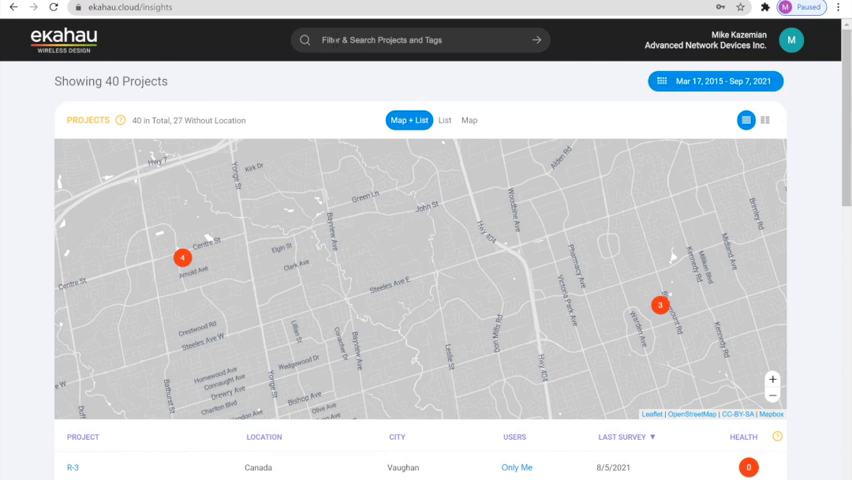
{"action": "left_click", "coordinate": [790, 40]}
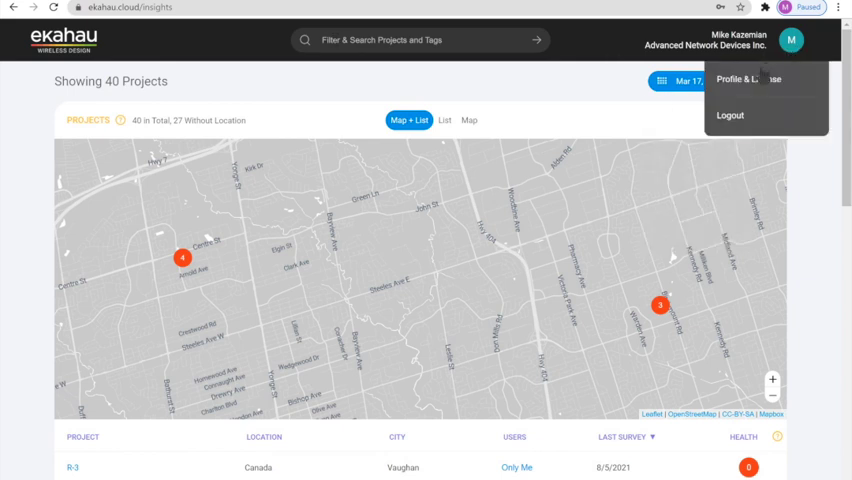
Step: From Profile & License, open Insight Test and add the existing Shannex tag
{"action": "left_click", "coordinate": [748, 79]}
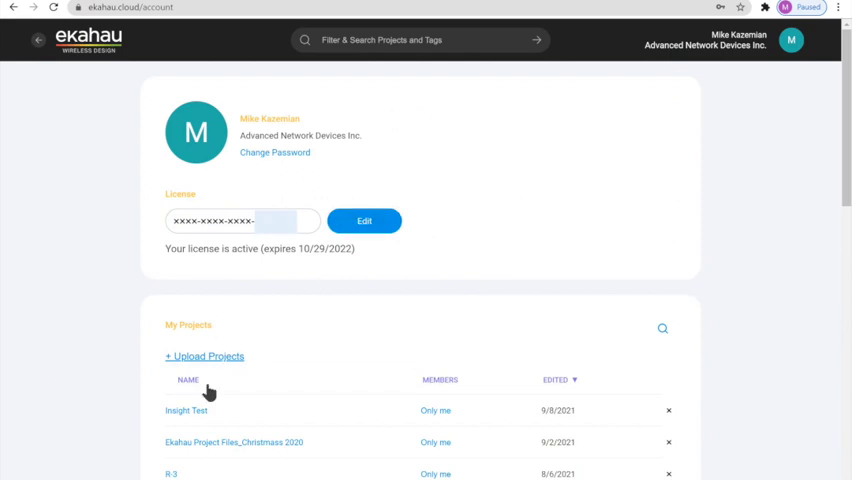
{"action": "left_click", "coordinate": [186, 410]}
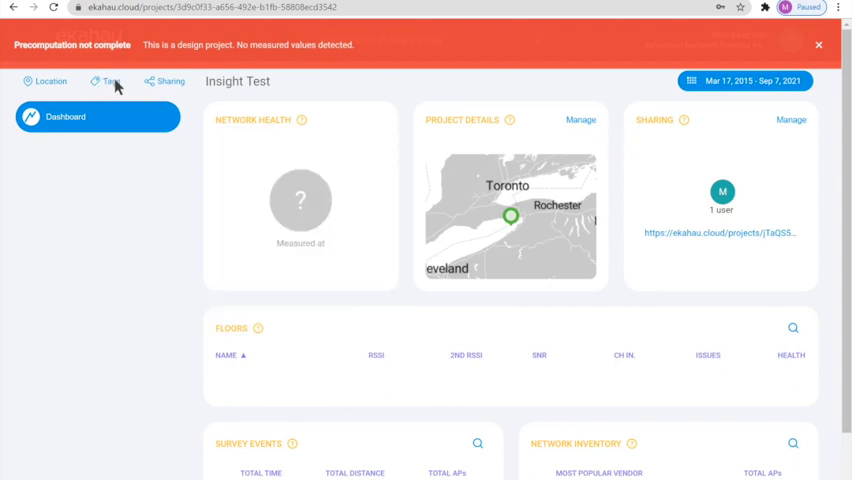
{"action": "left_click", "coordinate": [110, 81]}
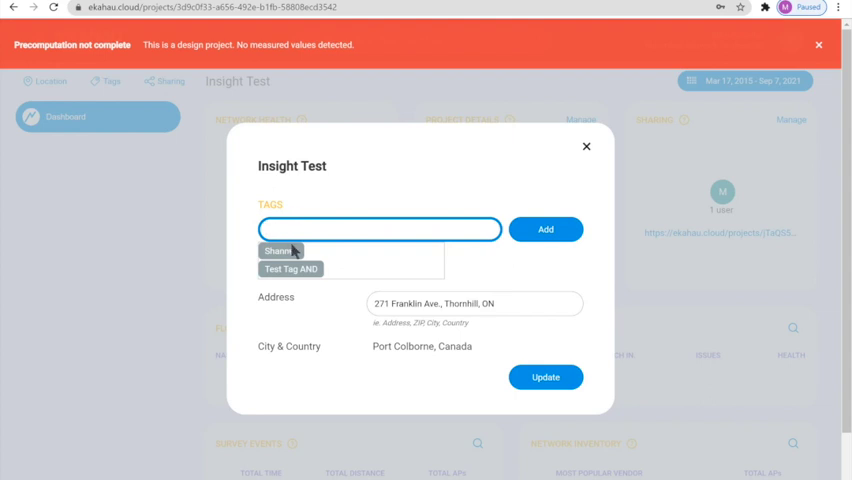
{"action": "left_click", "coordinate": [280, 251]}
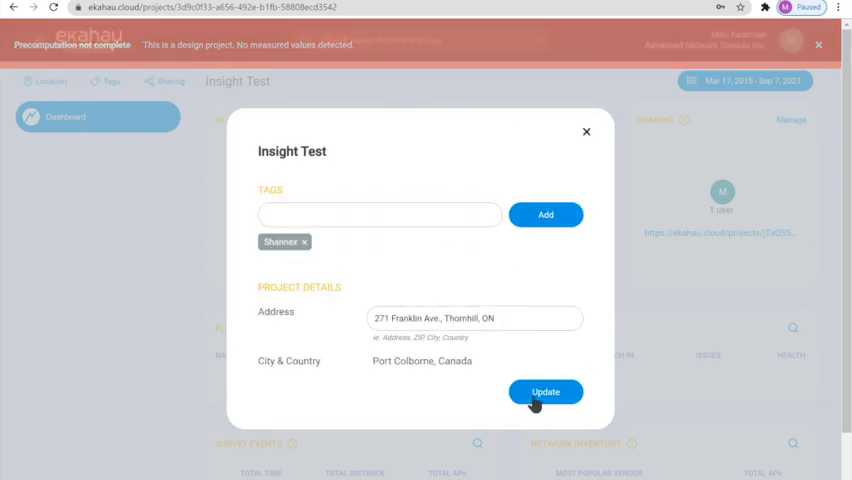
{"action": "left_click", "coordinate": [545, 391]}
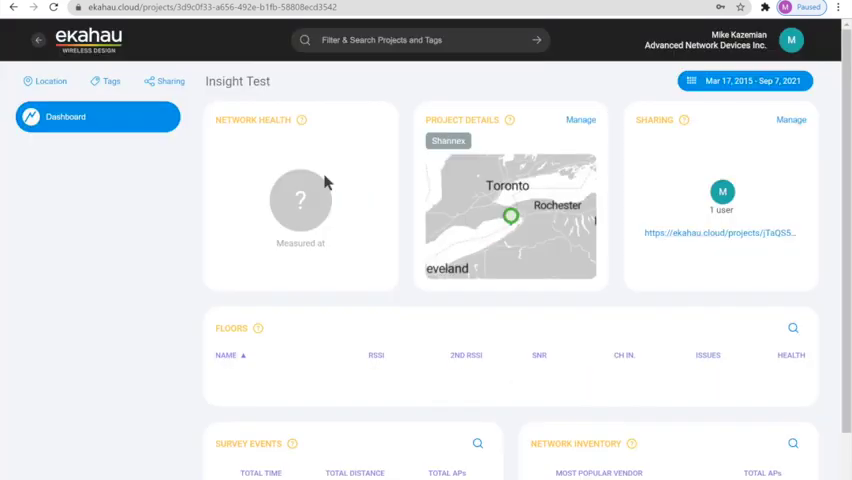
{"action": "mouse_move", "coordinate": [277, 258]}
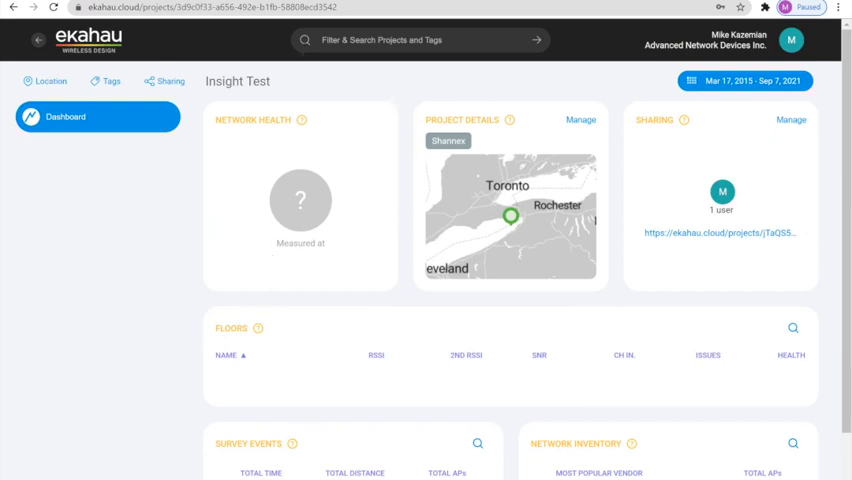
Step: Filter the project search by the Shannex tag and scroll through the matching projects
{"action": "left_click", "coordinate": [420, 40]}
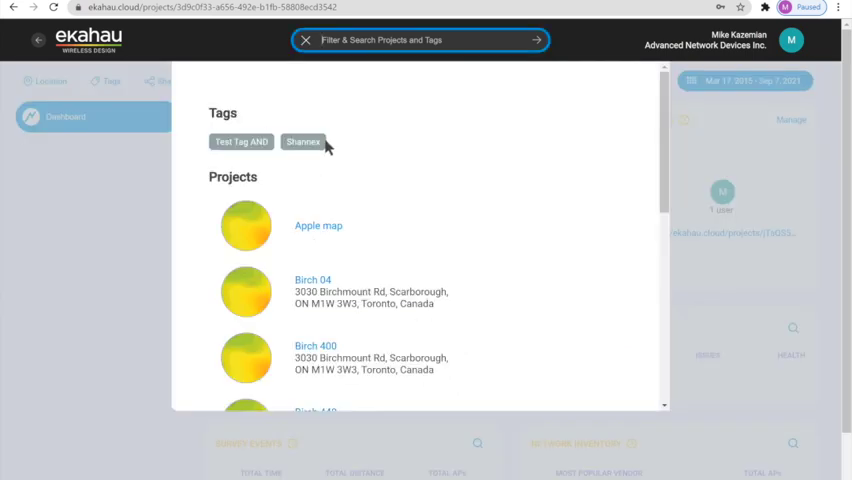
{"action": "left_click", "coordinate": [303, 141]}
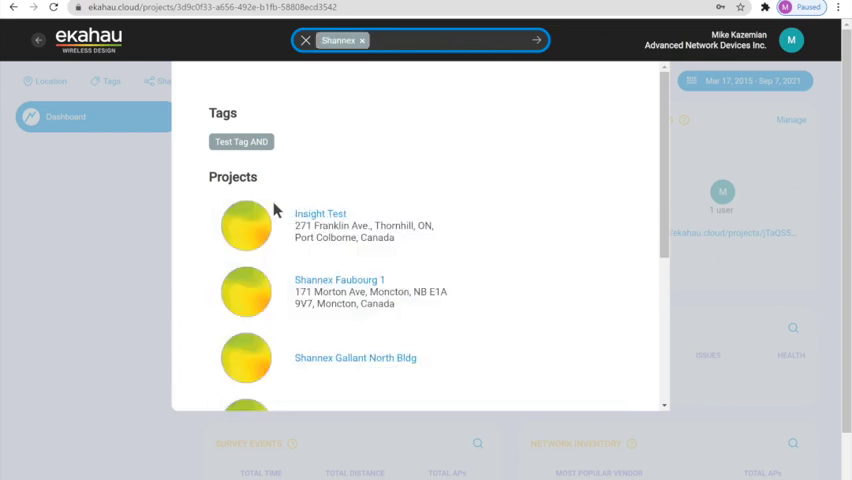
{"action": "mouse_move", "coordinate": [378, 252]}
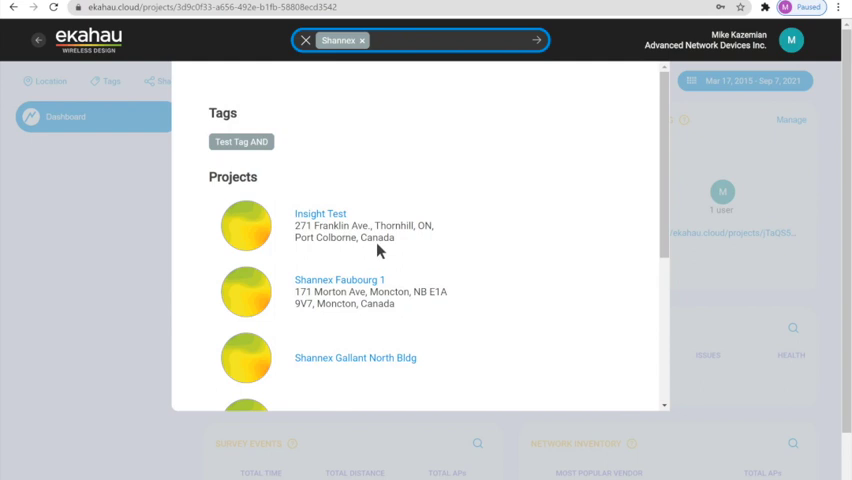
{"action": "scroll", "scroll_direction": "down", "scroll_amount": 3}
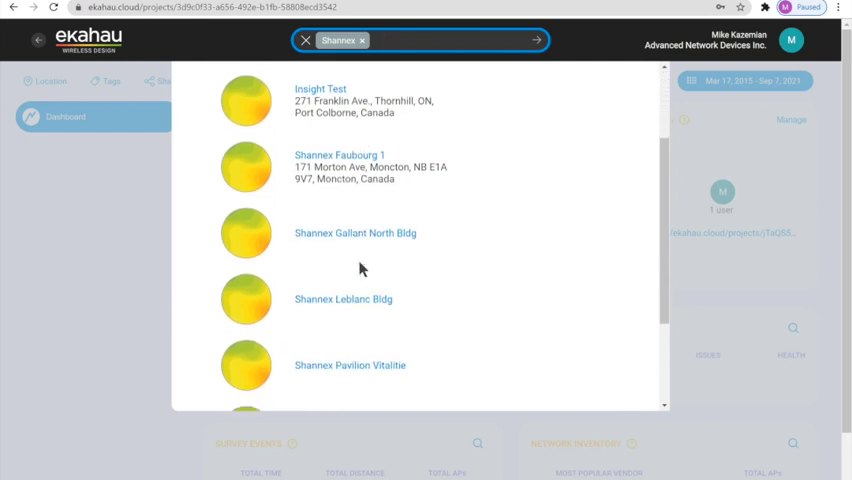
{"action": "scroll", "scroll_direction": "down", "scroll_amount": 3}
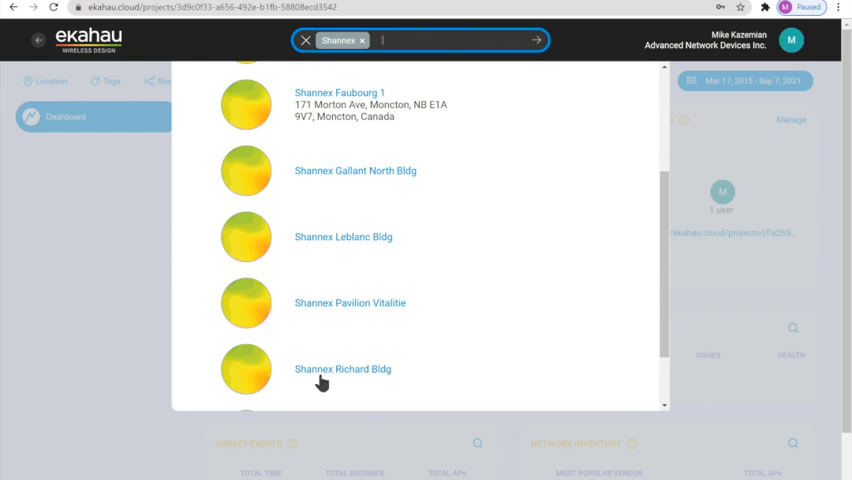
{"action": "mouse_move", "coordinate": [603, 52]}
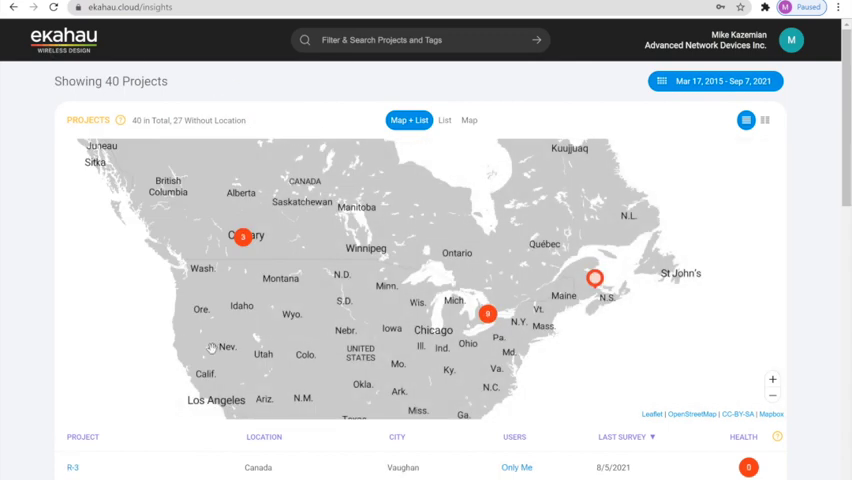
Step: Scroll down to Survey Events and open the Birch Fourth floor heatmap
{"action": "scroll", "scroll_direction": "down", "scroll_amount": 3}
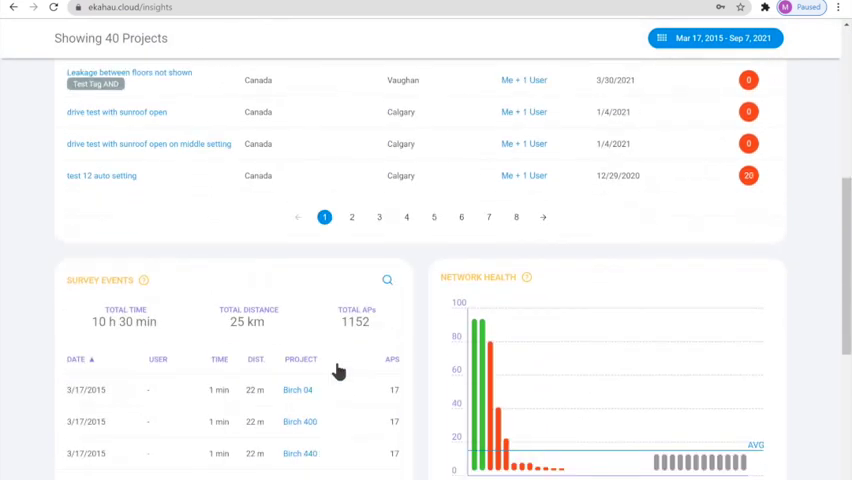
{"action": "scroll", "scroll_direction": "down", "scroll_amount": 3}
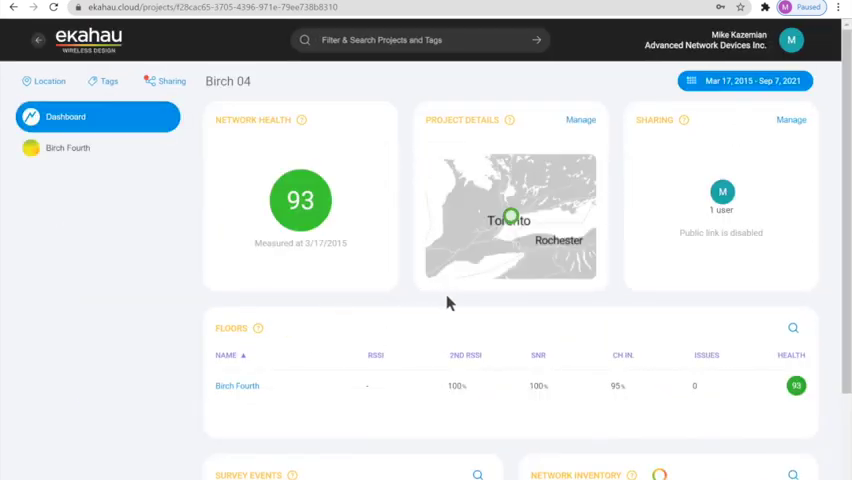
{"action": "scroll", "scroll_direction": "down", "scroll_amount": 3}
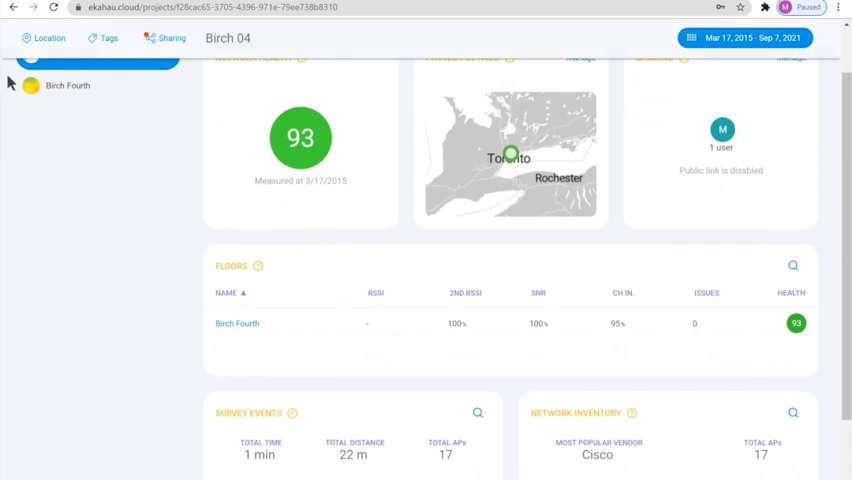
{"action": "left_click", "coordinate": [237, 323]}
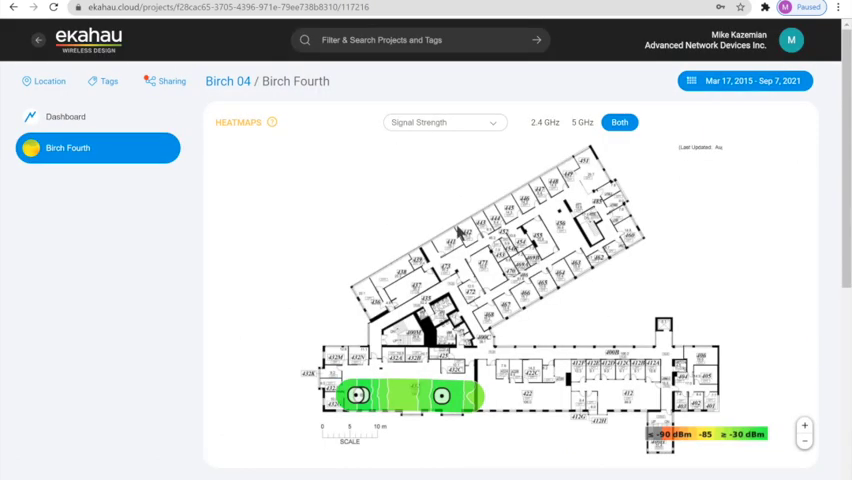
{"action": "mouse_move", "coordinate": [30, 107]}
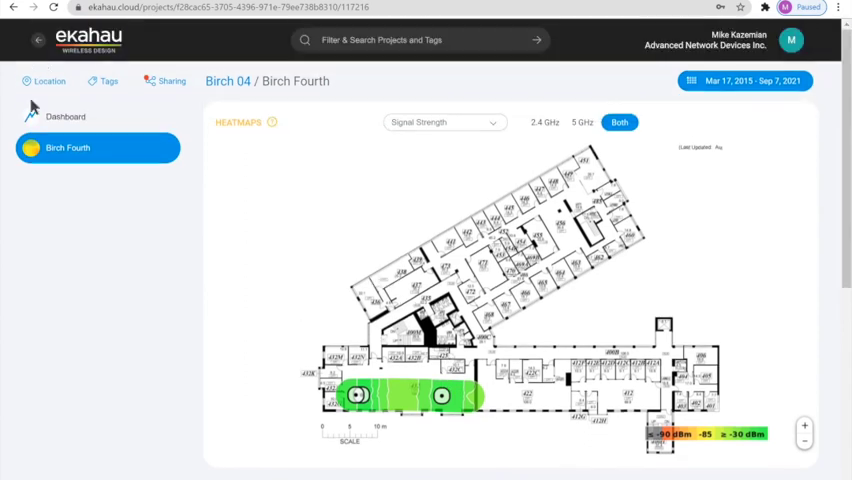
{"action": "mouse_move", "coordinate": [490, 131]}
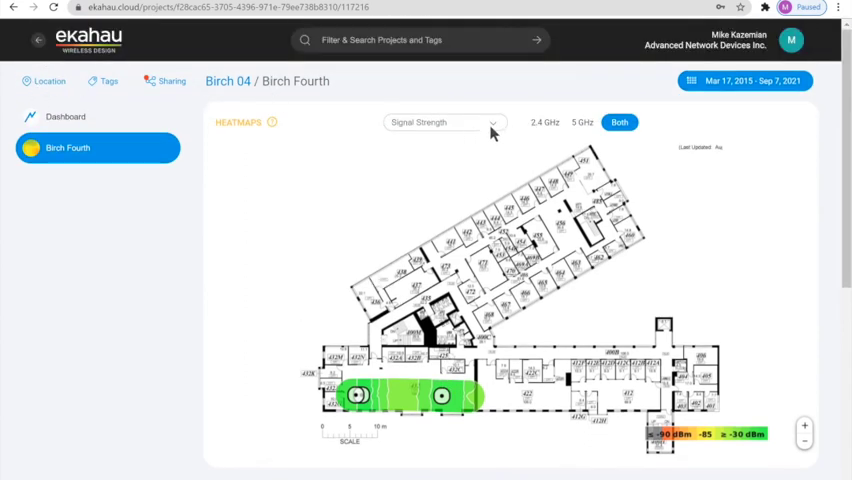
Step: Change the Birch Fourth heatmap type to Network Health, then Channel Interference
{"action": "left_click", "coordinate": [444, 122]}
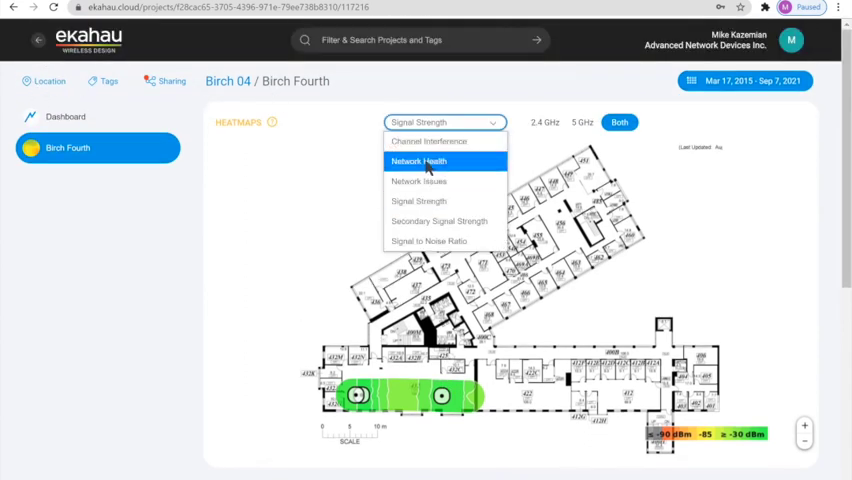
{"action": "left_click", "coordinate": [417, 161]}
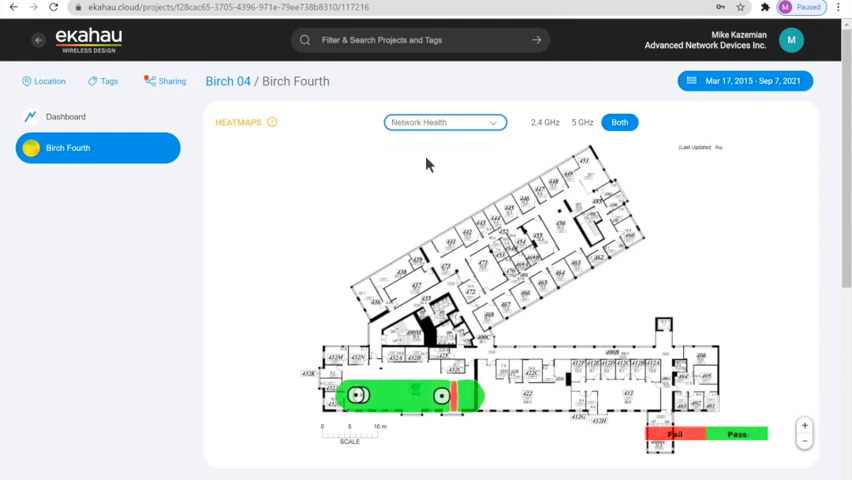
{"action": "mouse_move", "coordinate": [462, 137]}
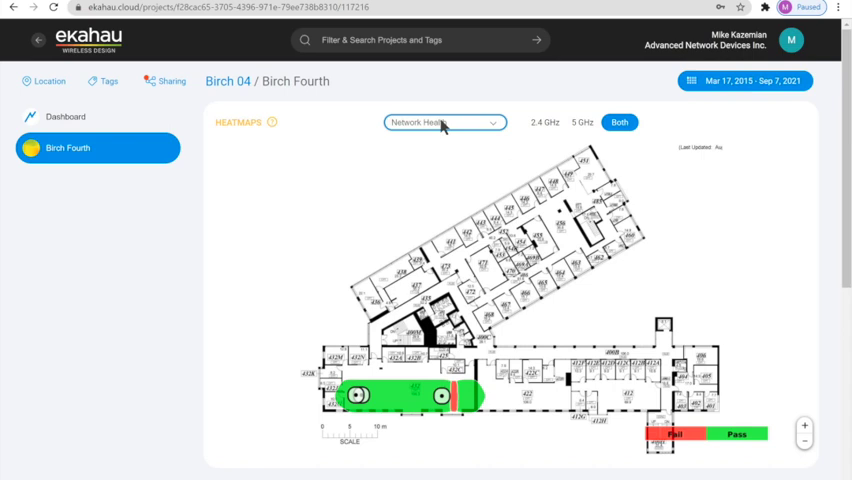
{"action": "mouse_move", "coordinate": [458, 128]}
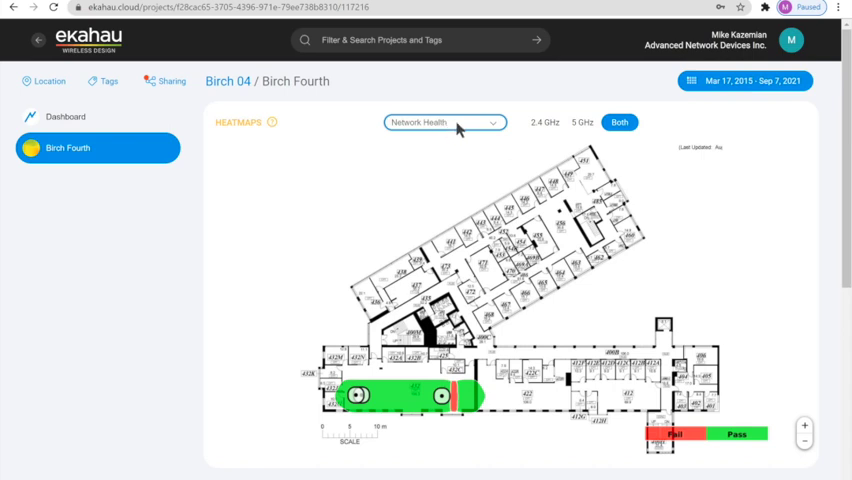
{"action": "left_click", "coordinate": [445, 122]}
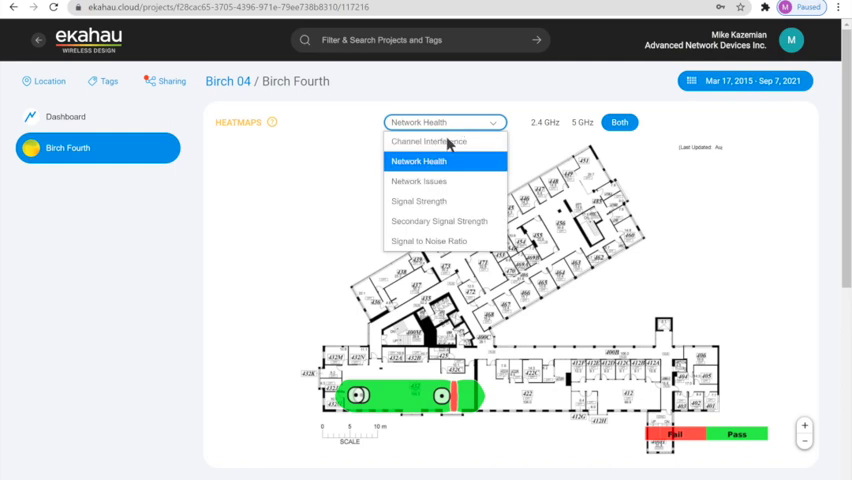
{"action": "left_click", "coordinate": [428, 141]}
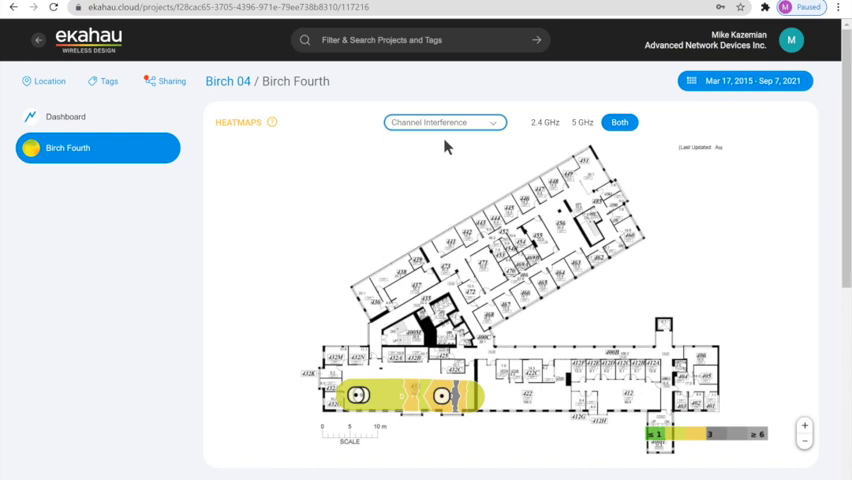
{"action": "mouse_move", "coordinate": [363, 164]}
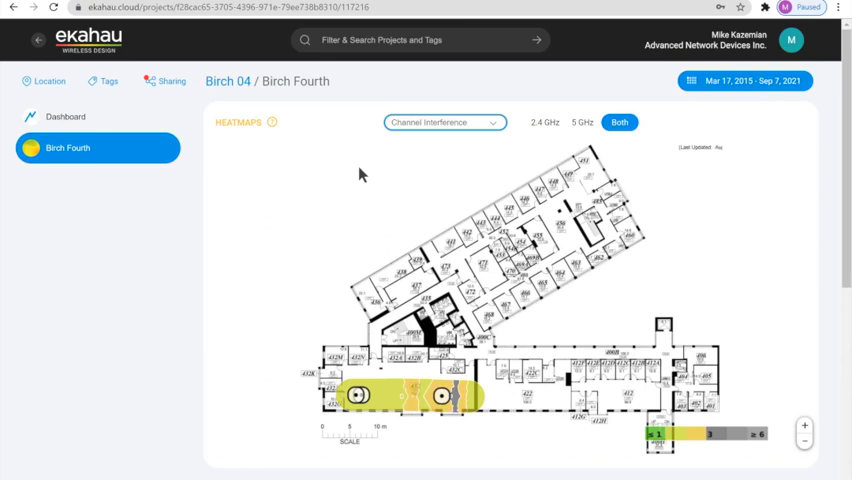
{"action": "mouse_move", "coordinate": [294, 250]}
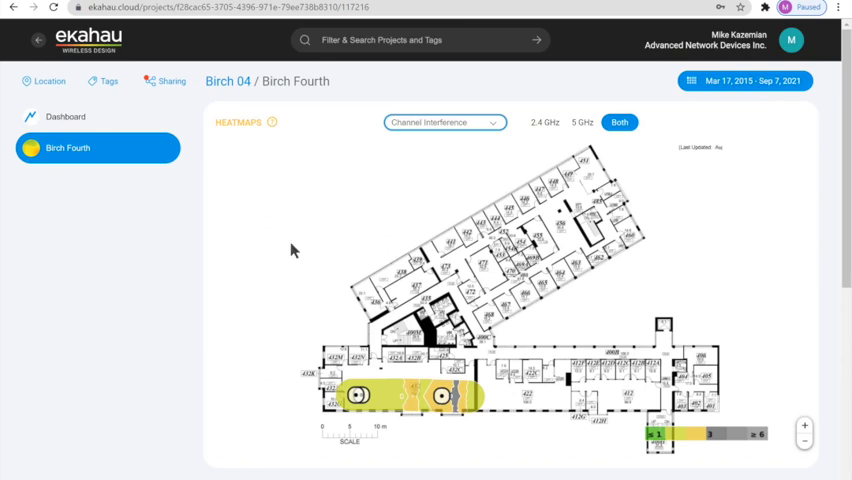